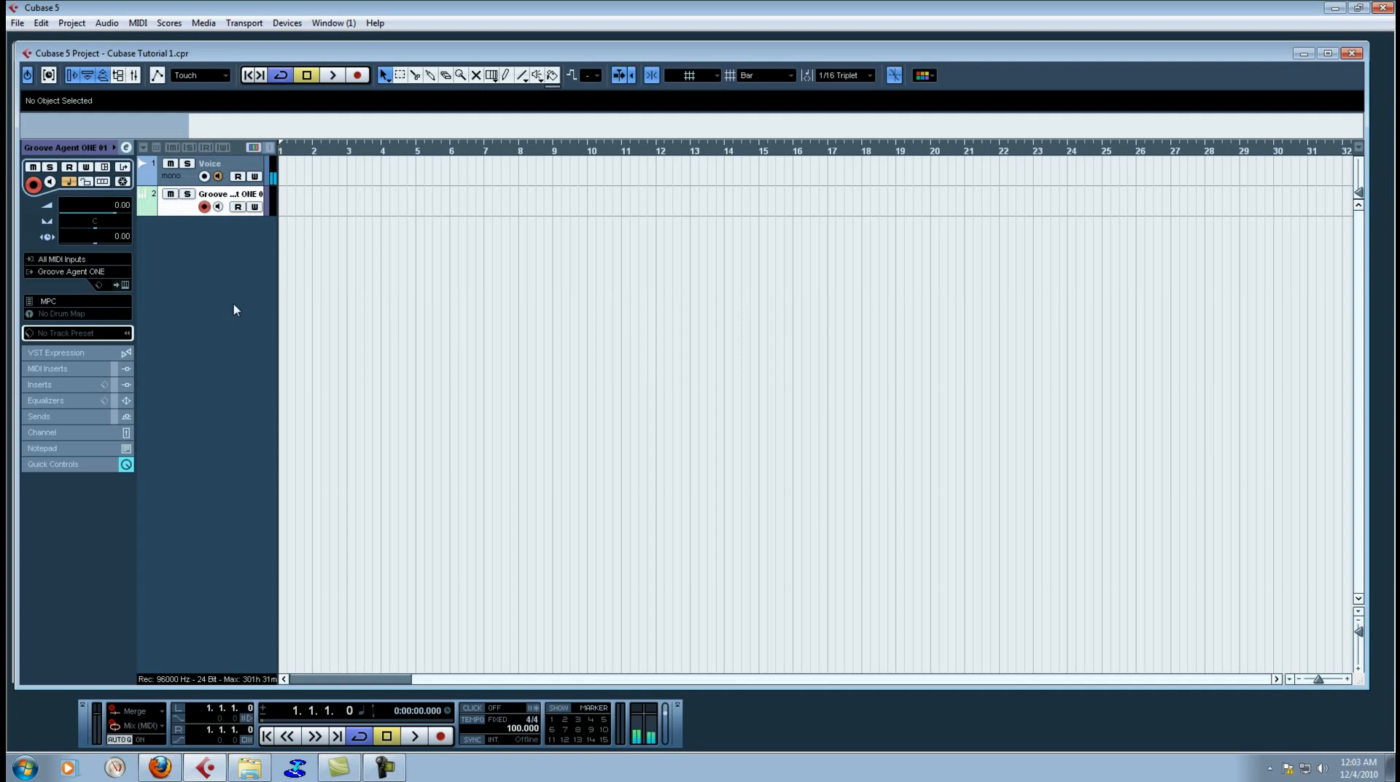
mouse_move(233, 298)
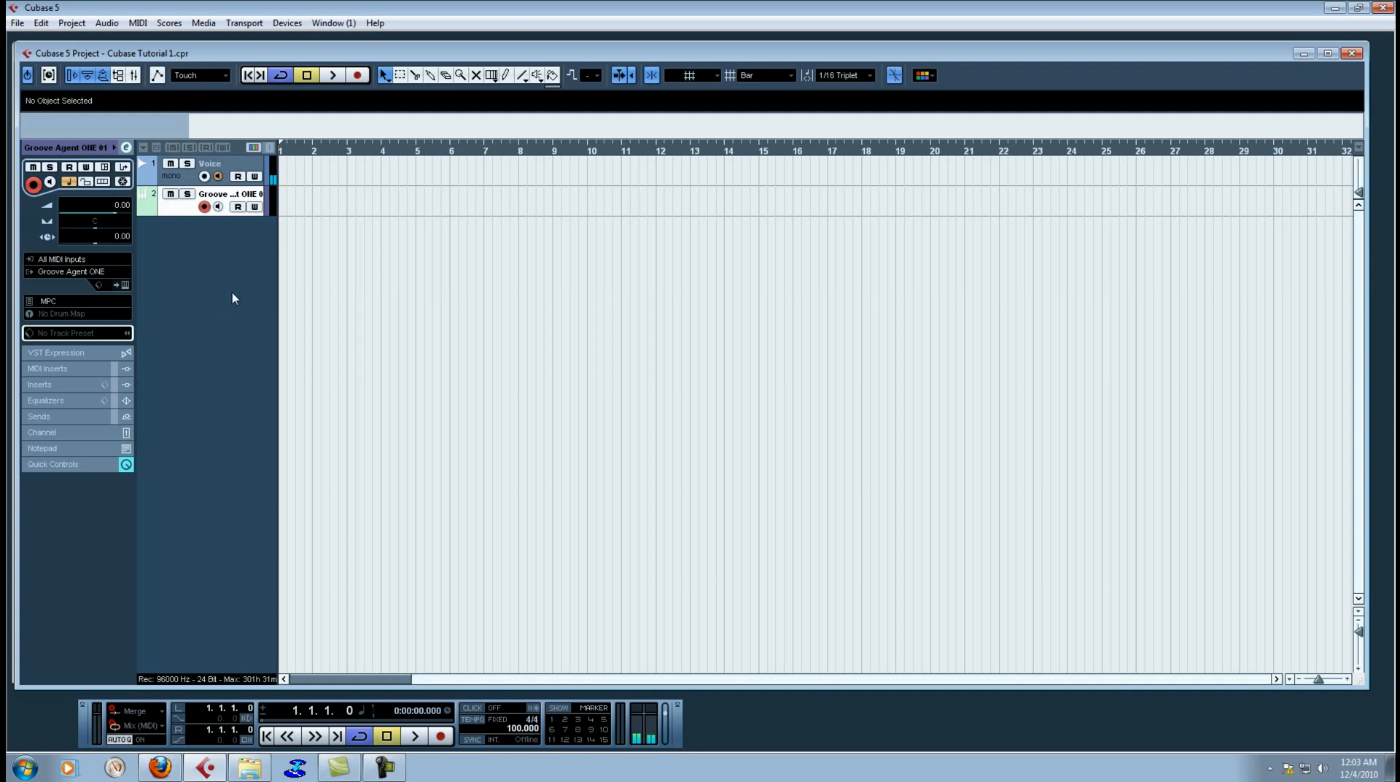
mouse_move(239, 427)
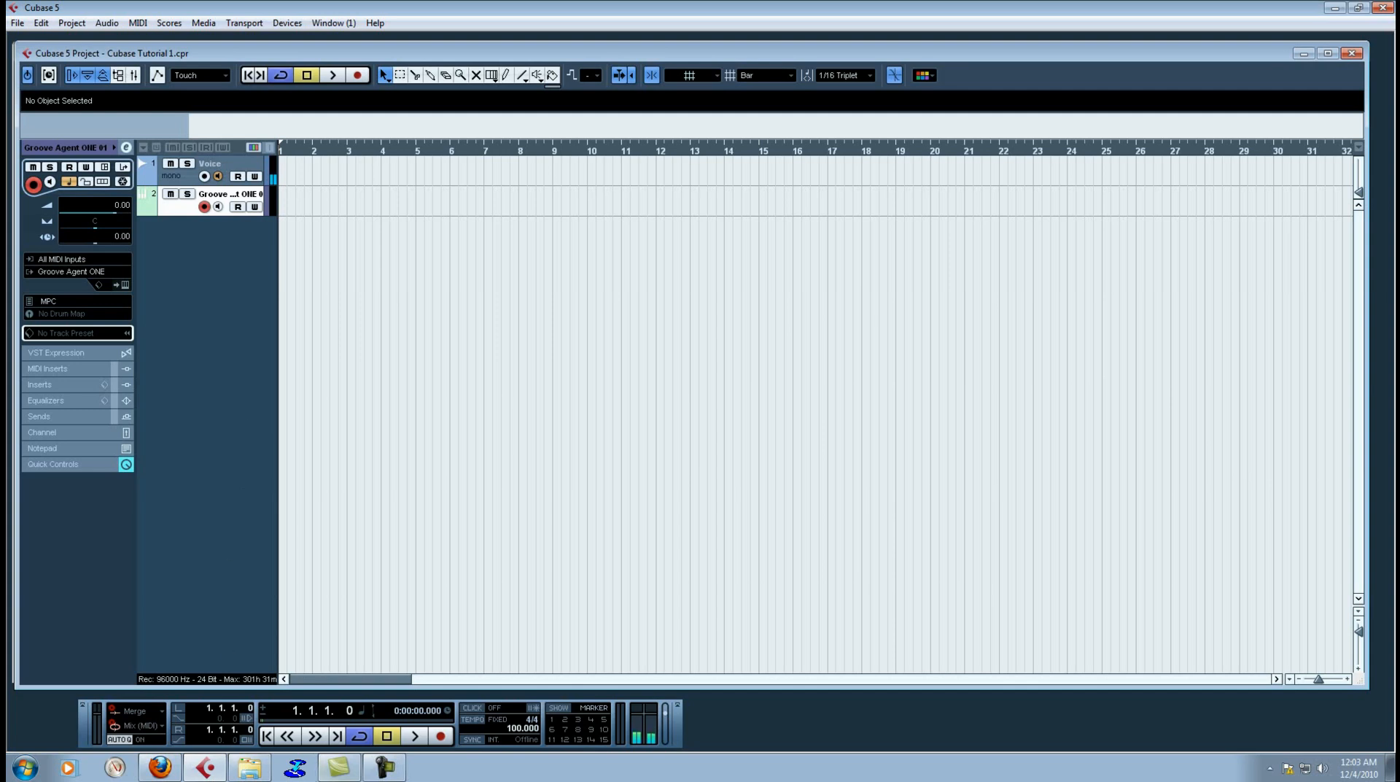
mouse_move(253, 767)
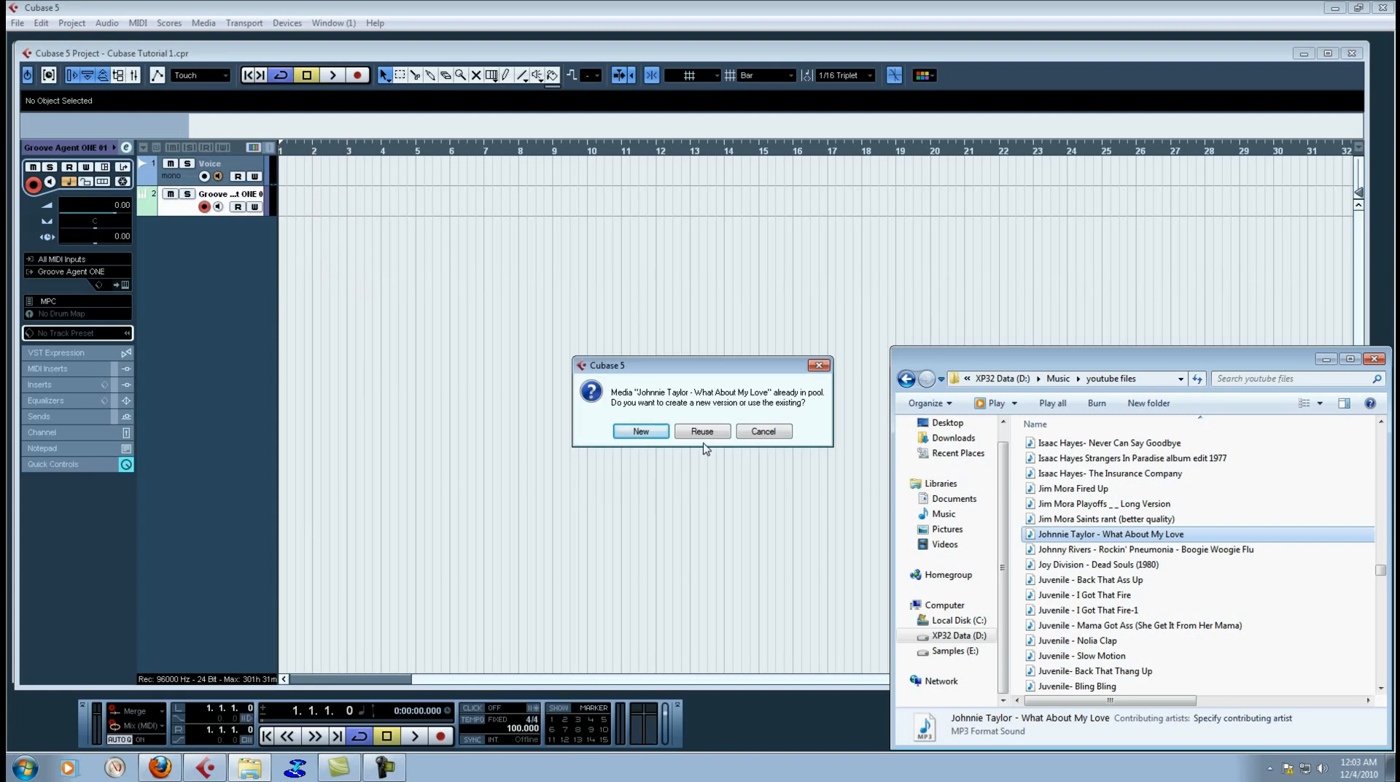
Step: Reuse the existing pool file for the What About My Love import
left_click(701, 431)
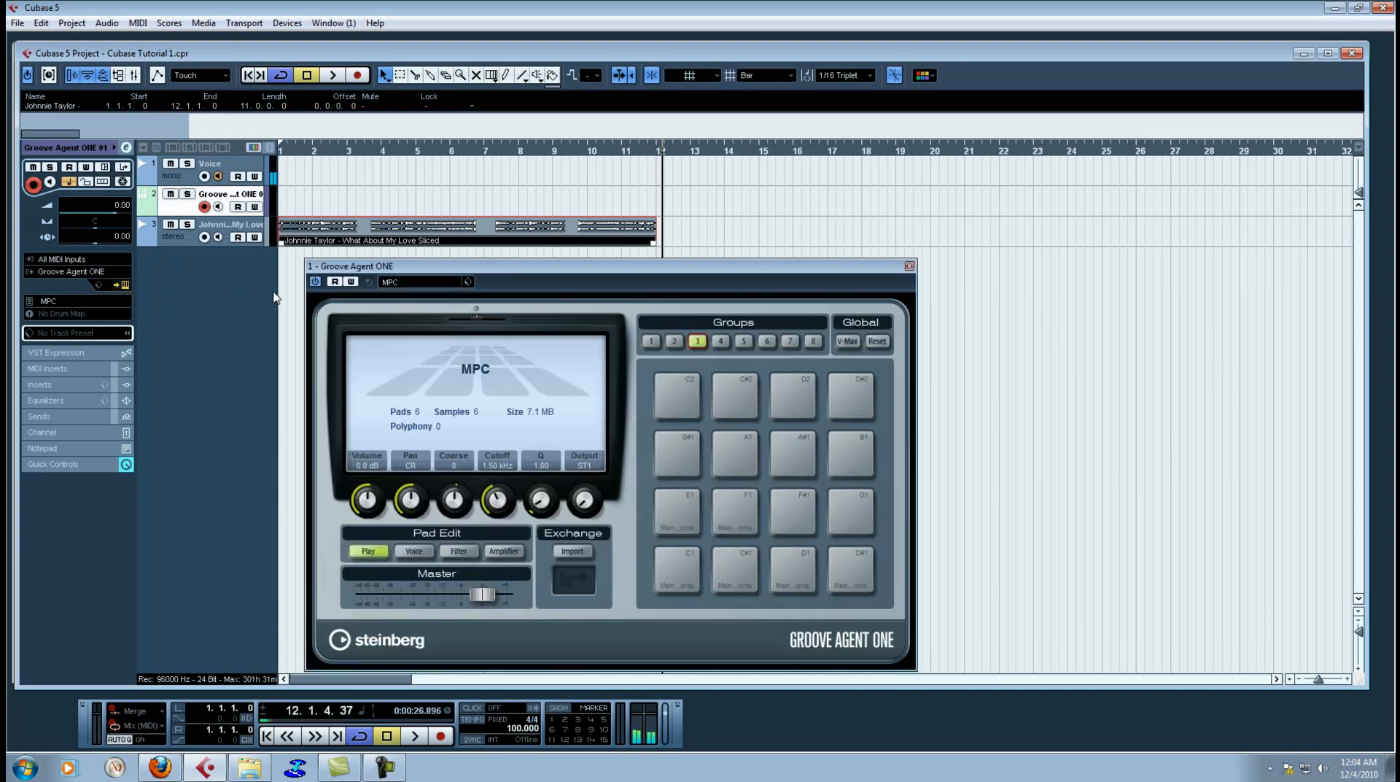
mouse_move(401, 359)
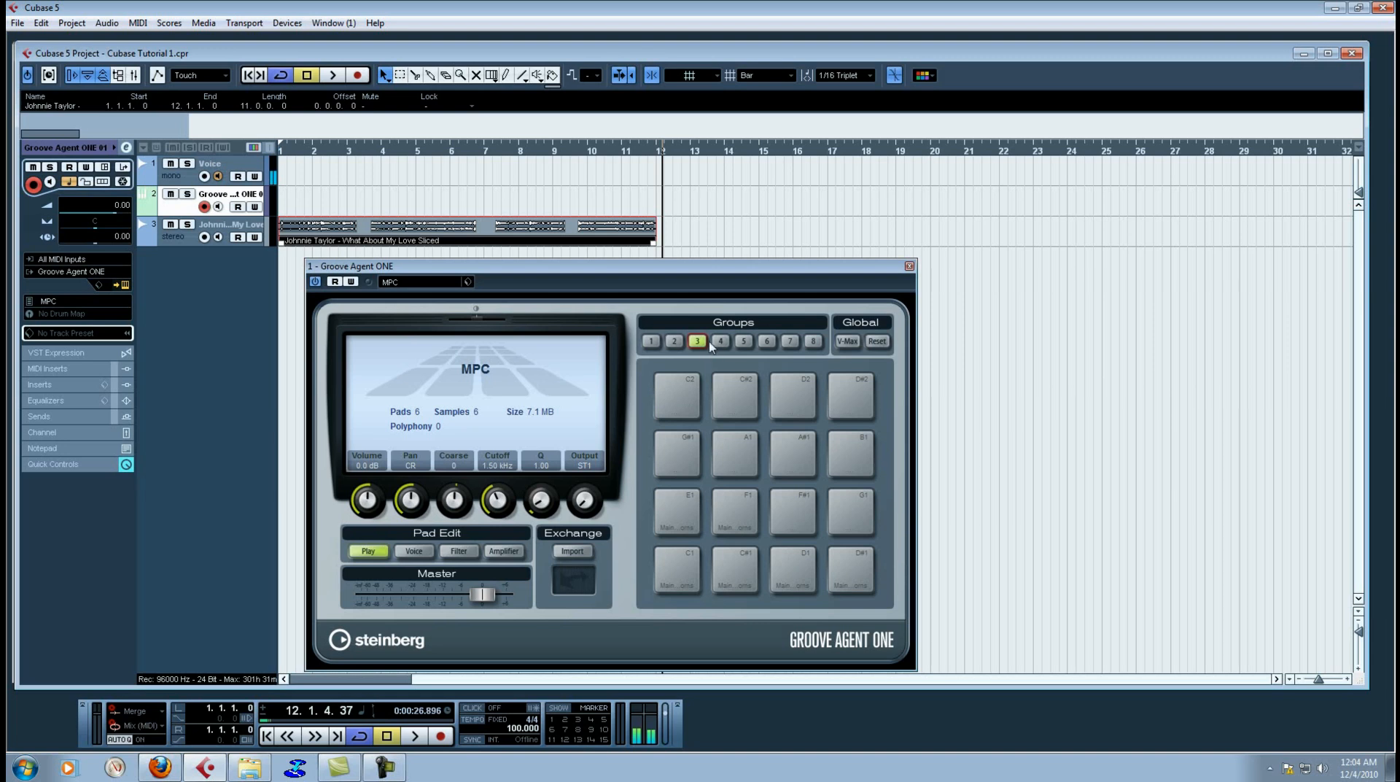
mouse_move(723, 342)
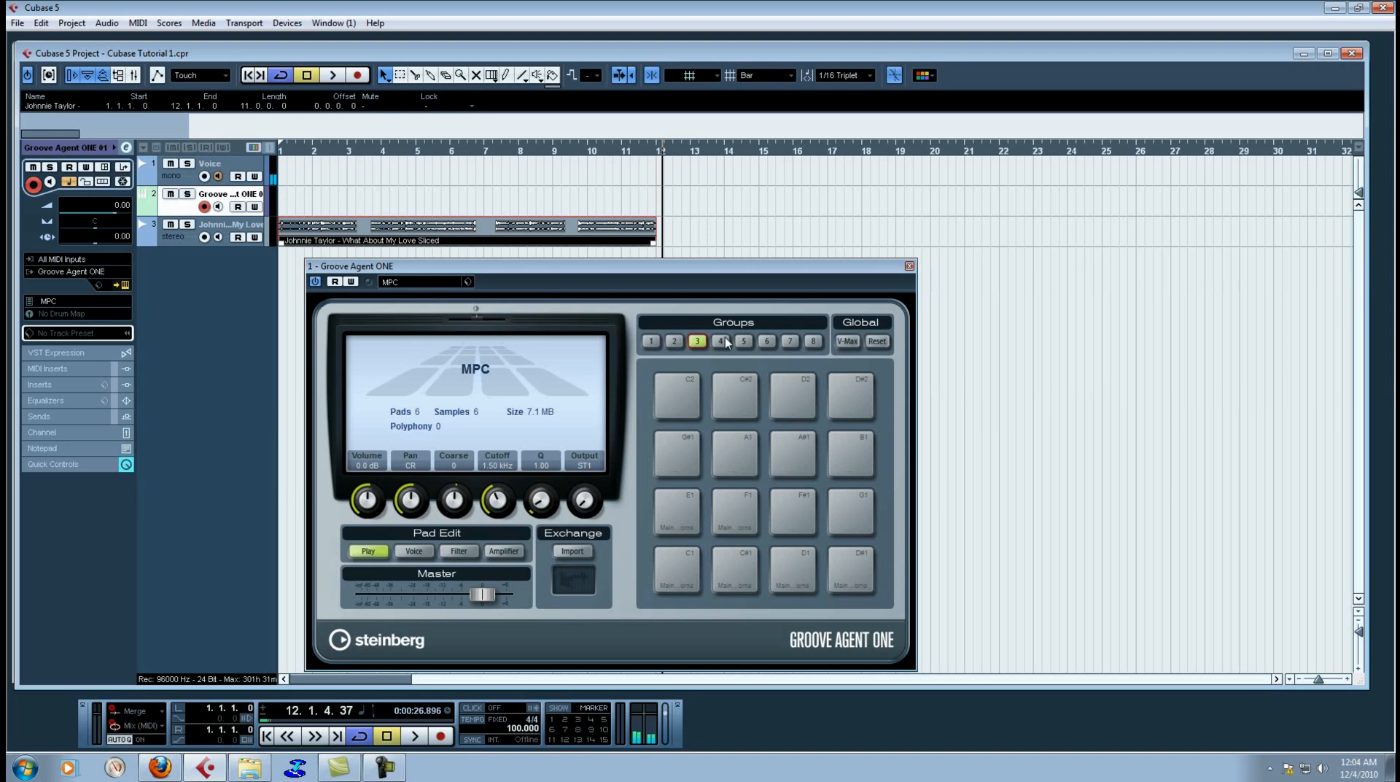
left_click(721, 341)
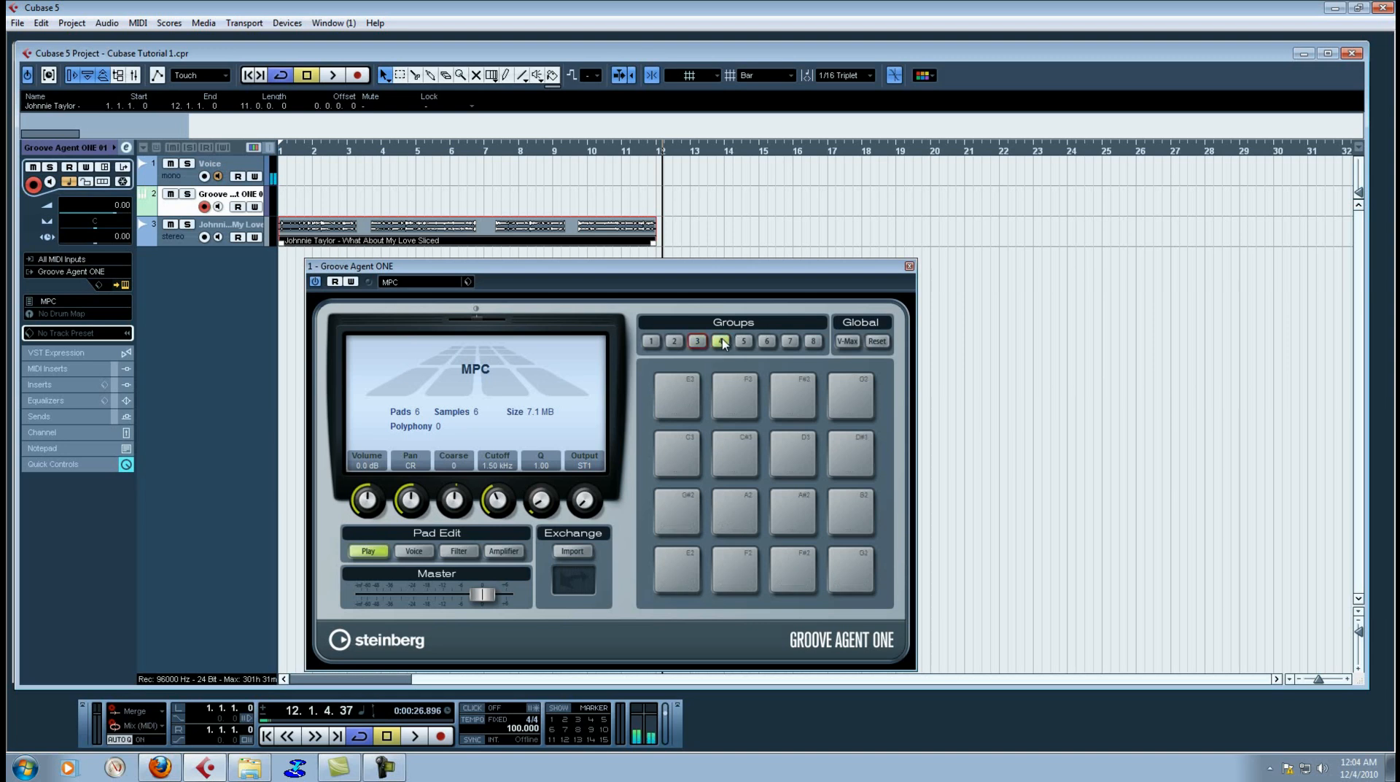
left_click(720, 341)
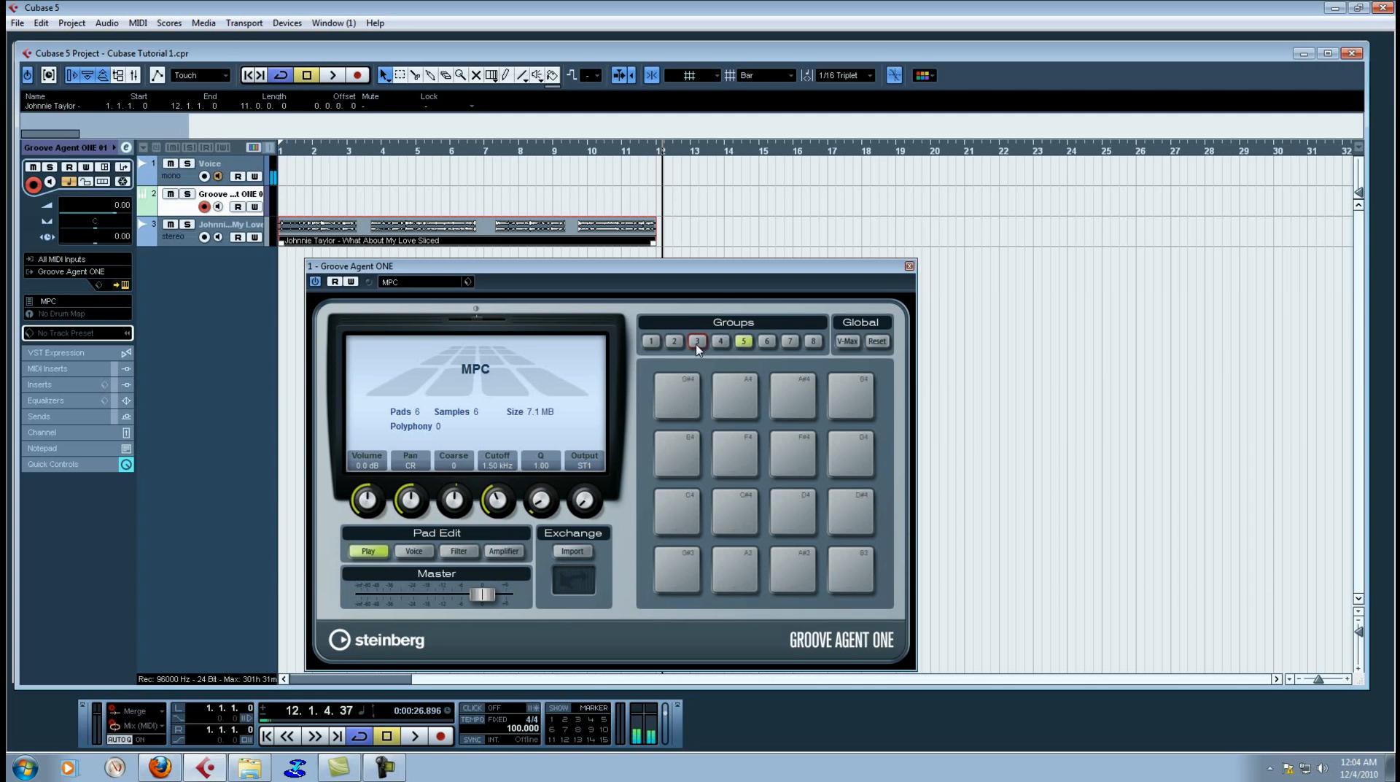
left_click(674, 342)
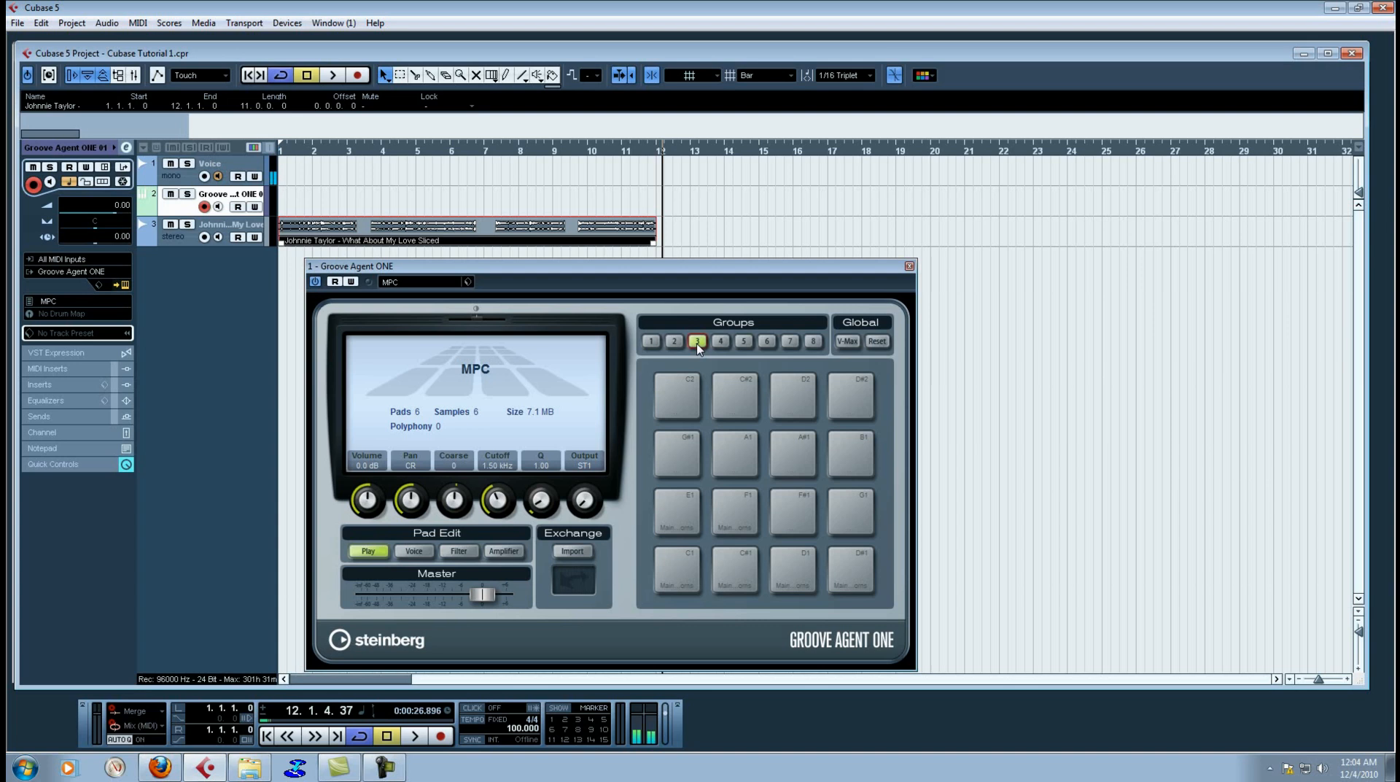
left_click(699, 341)
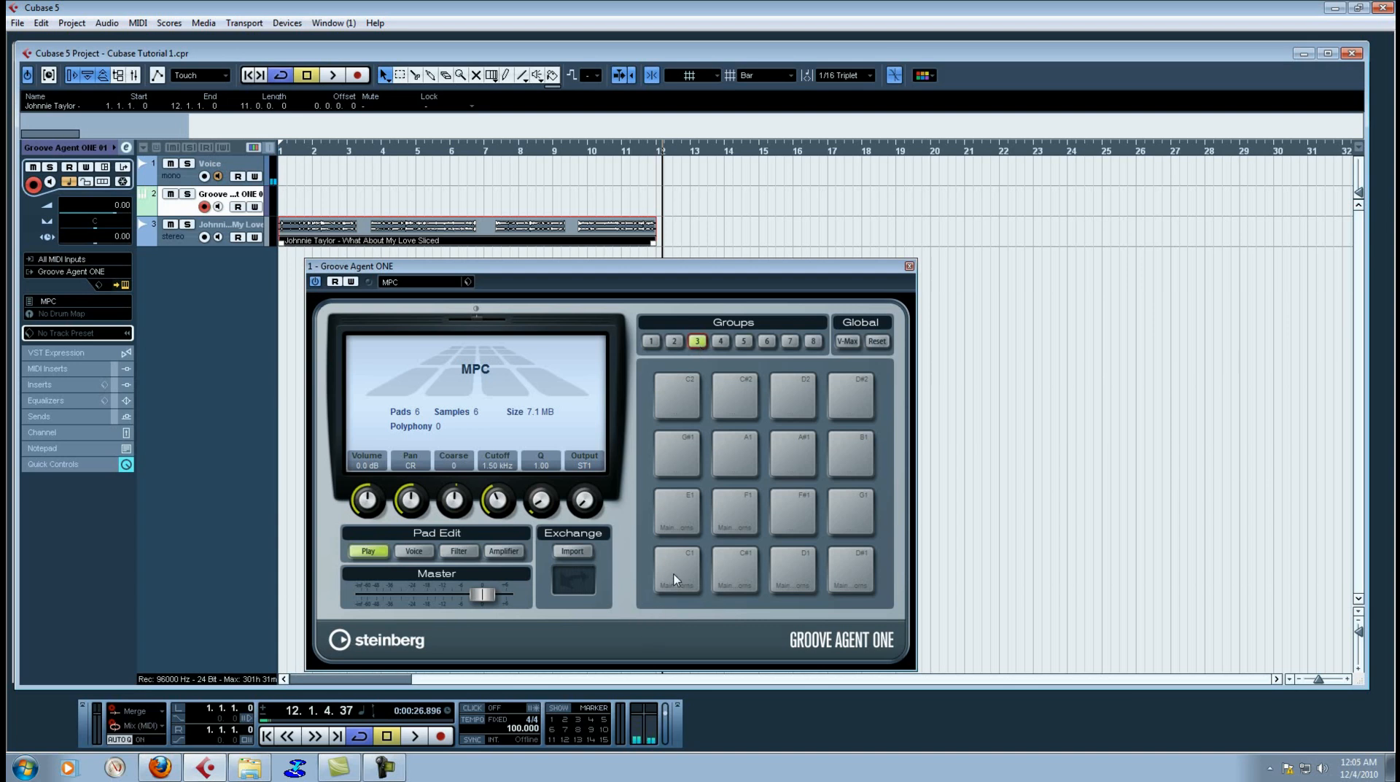
mouse_move(729, 574)
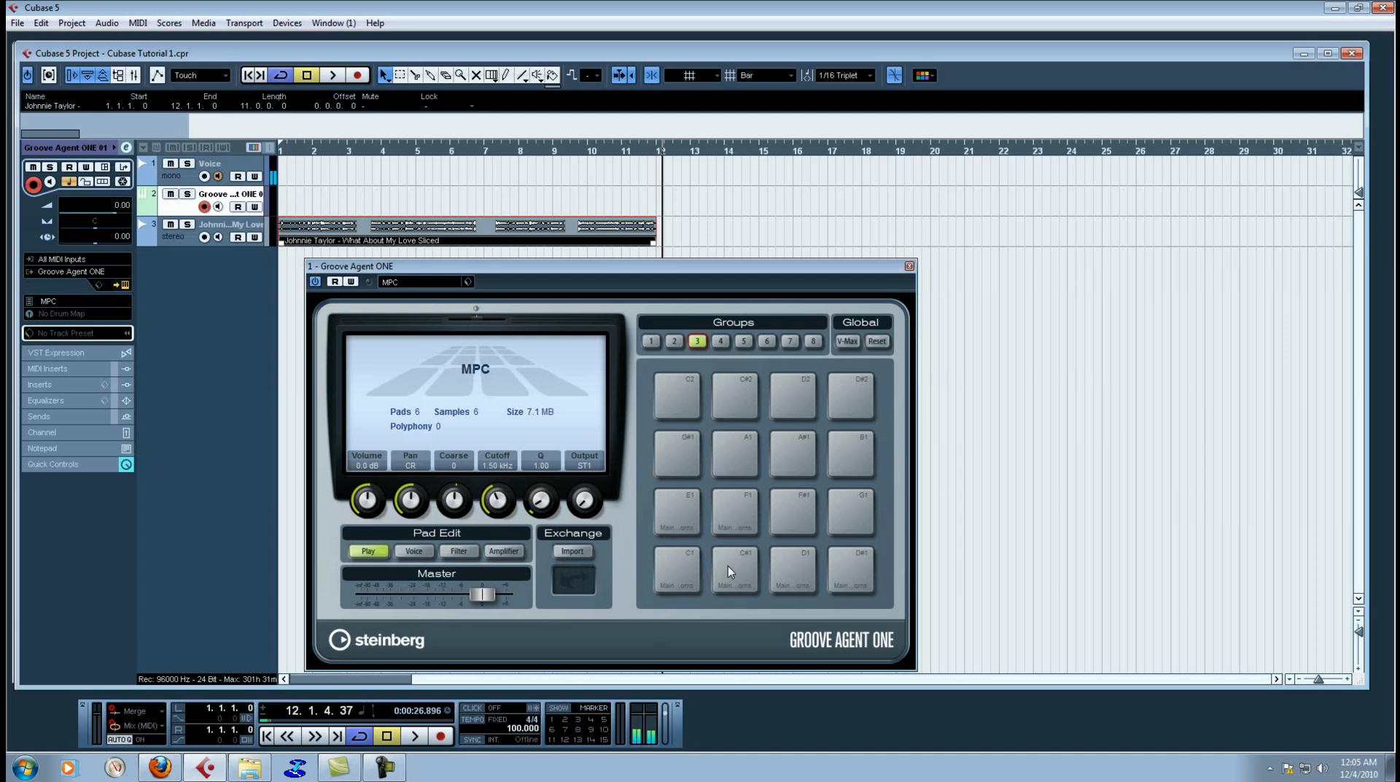
mouse_move(722, 570)
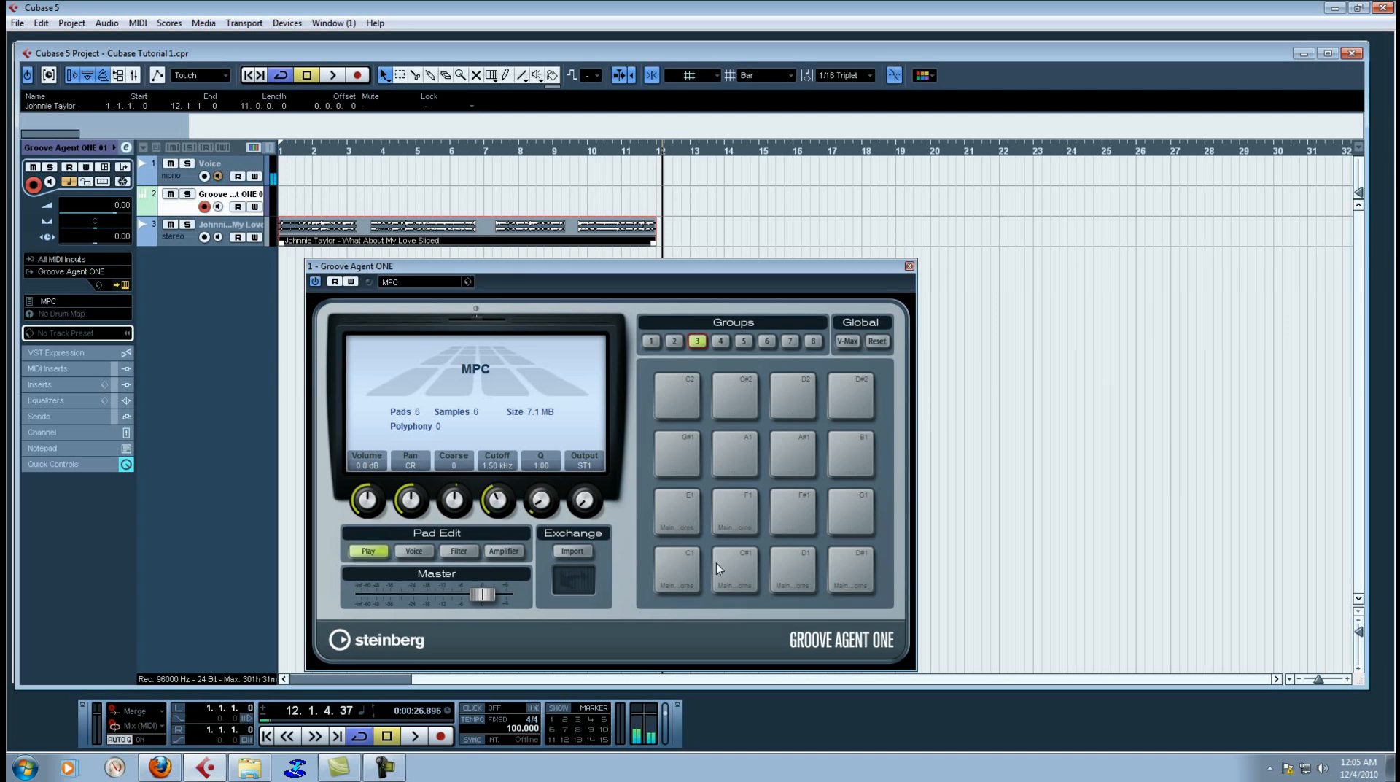
mouse_move(576, 187)
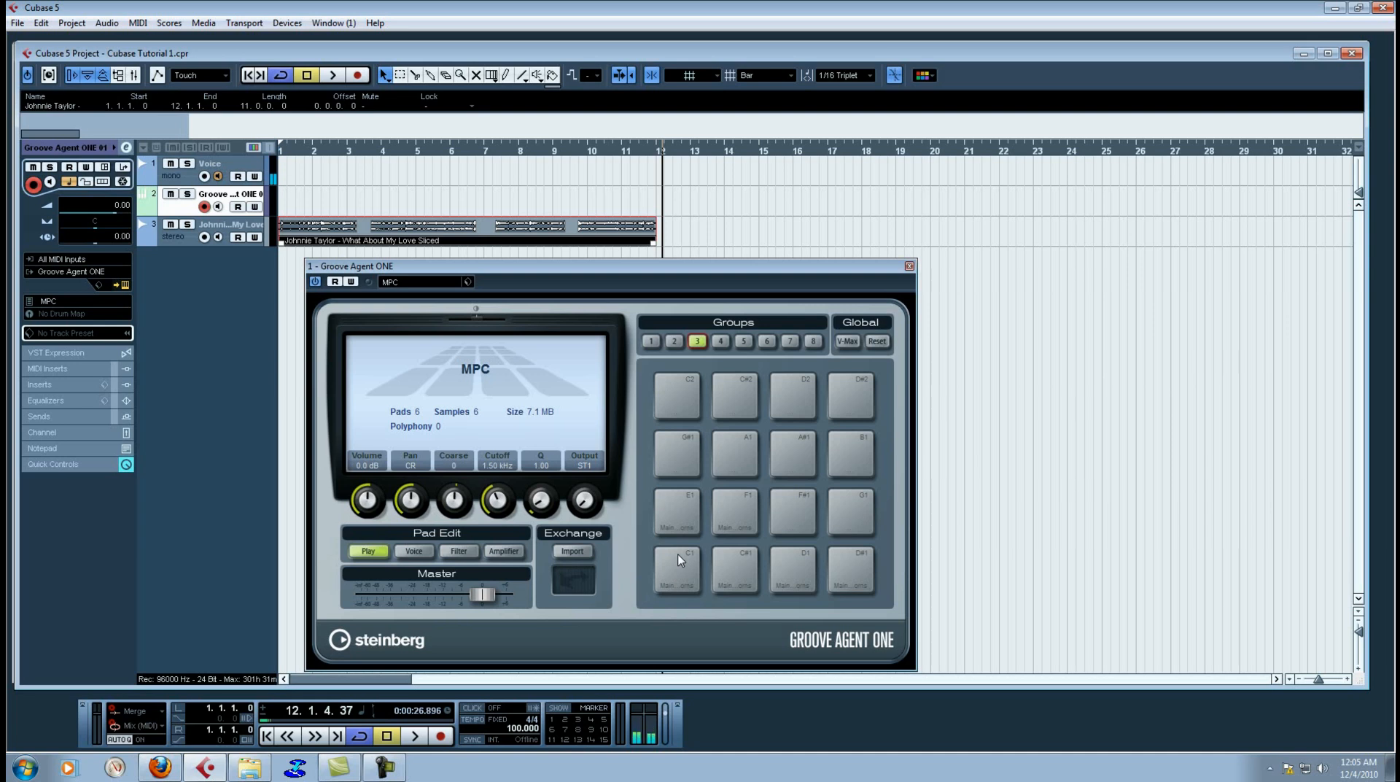
mouse_move(910, 299)
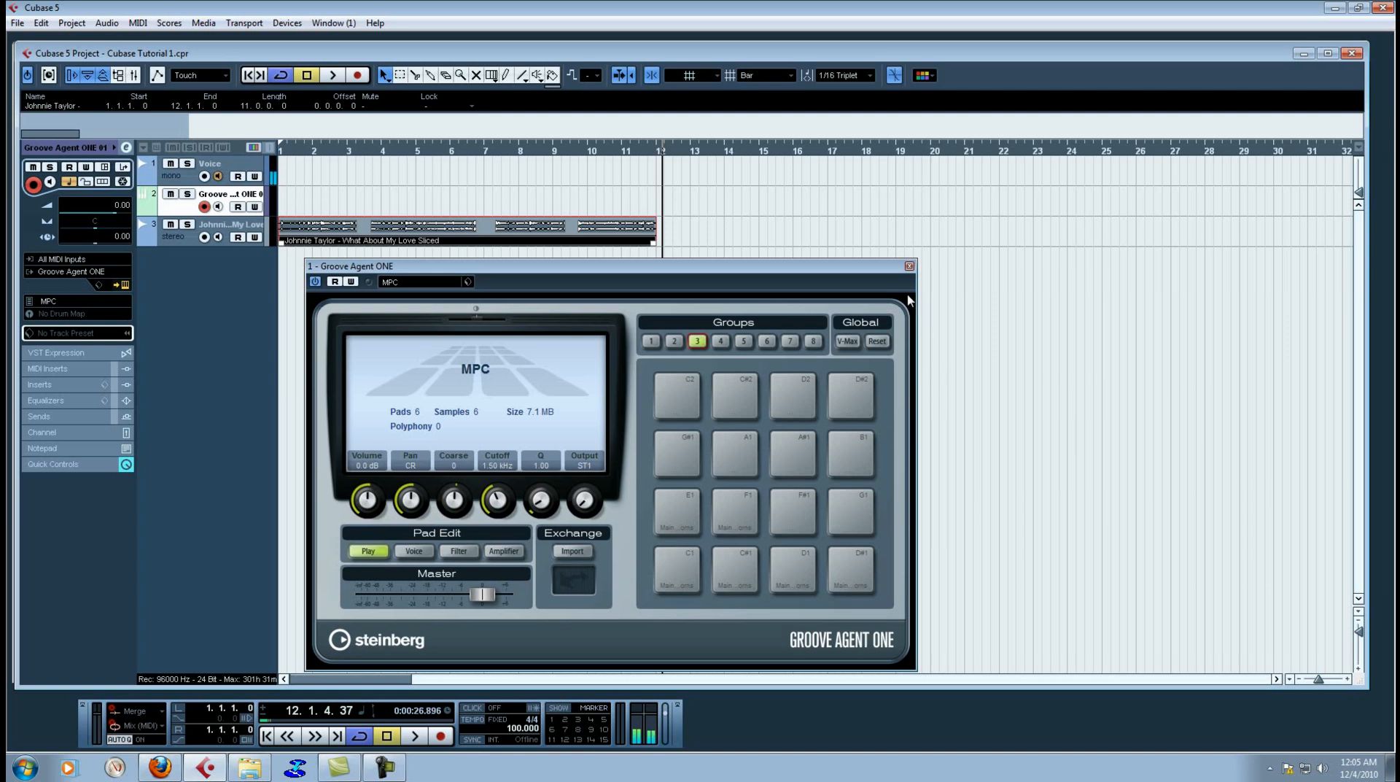
mouse_move(912, 274)
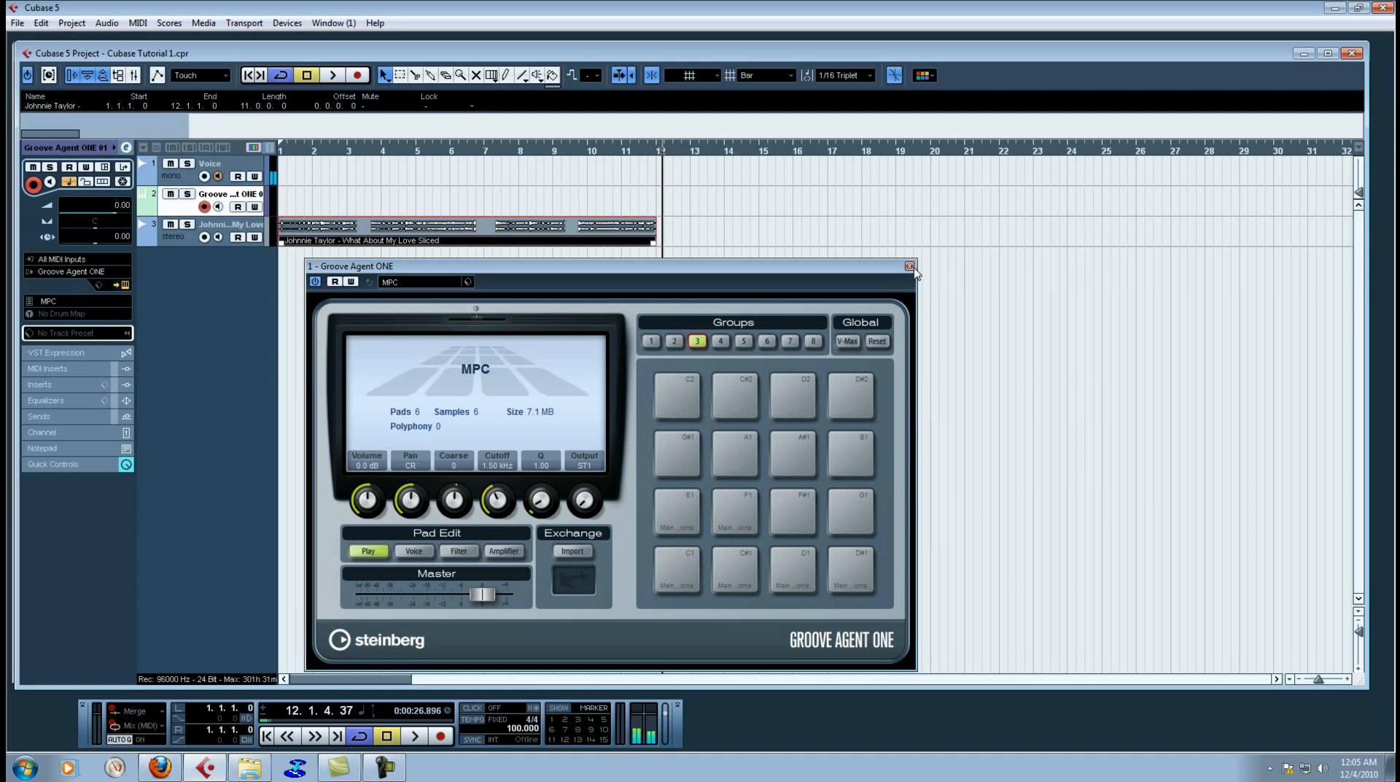
mouse_move(910, 266)
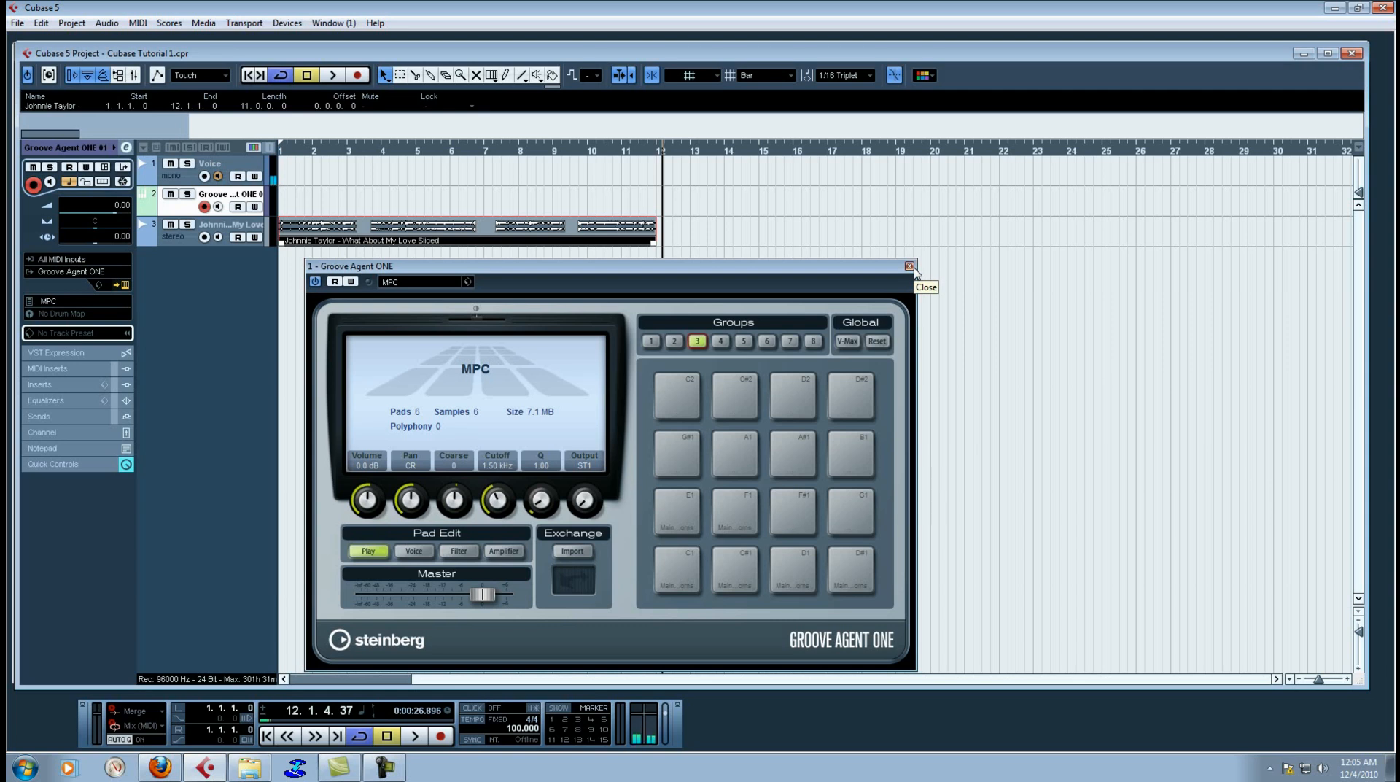
mouse_move(911, 272)
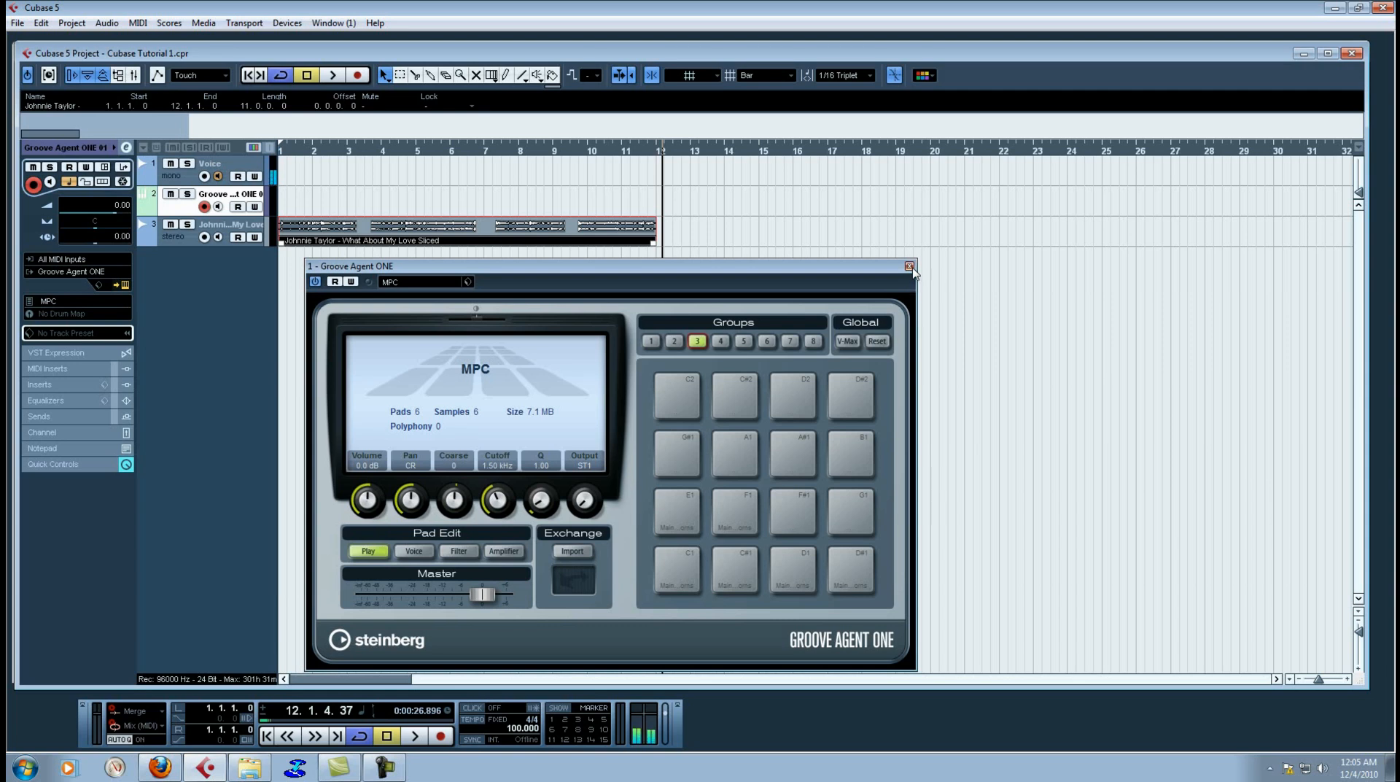
Step: Close Groove Agent ONE and remove the sliced What About My Love audio track
left_click(910, 266)
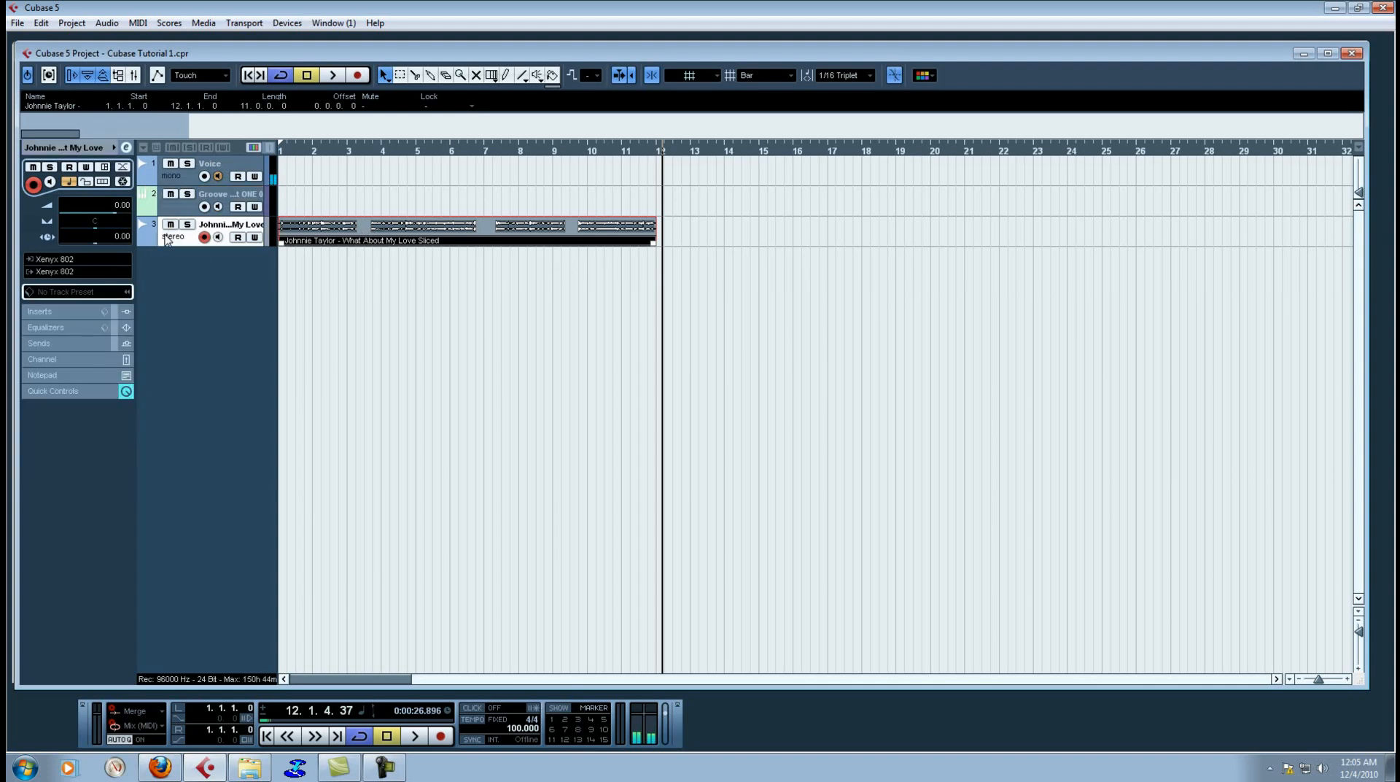
right_click(196, 233)
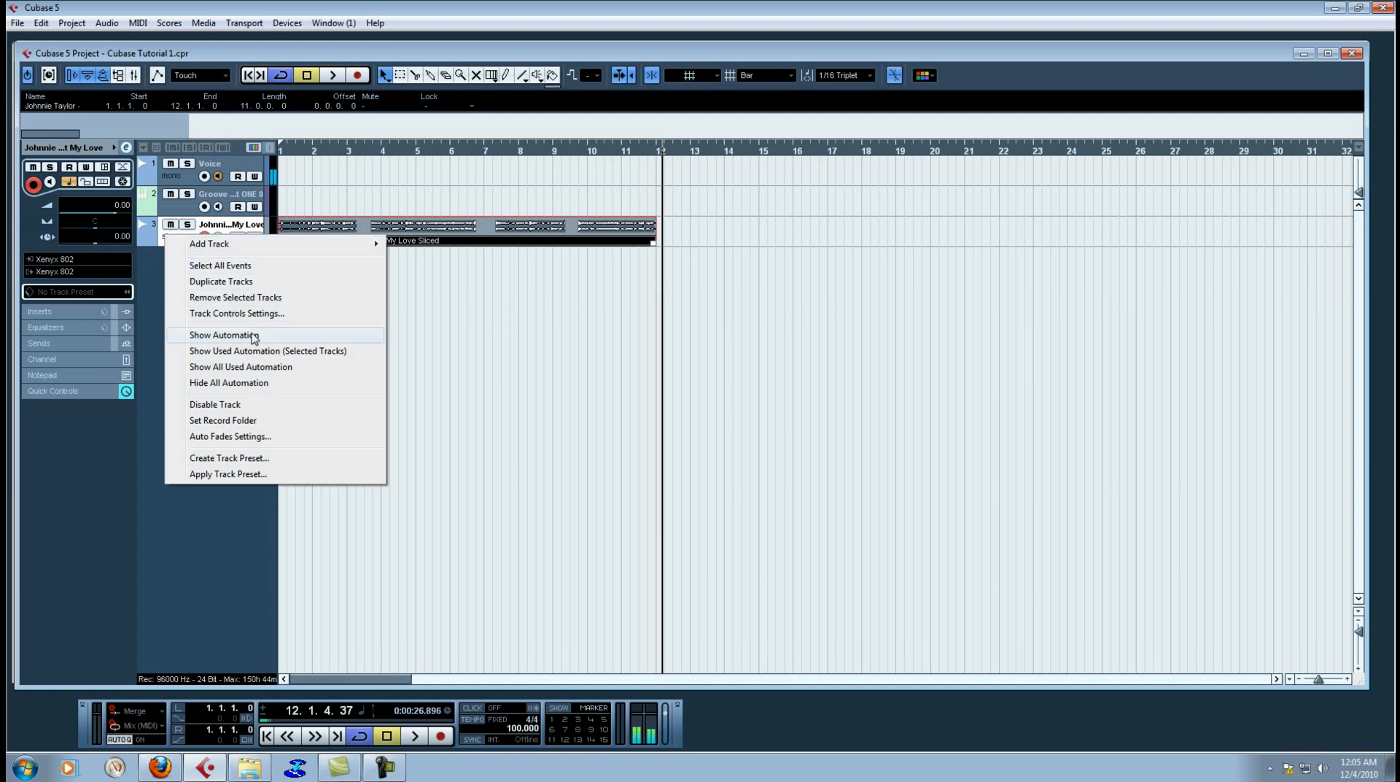
mouse_move(259, 319)
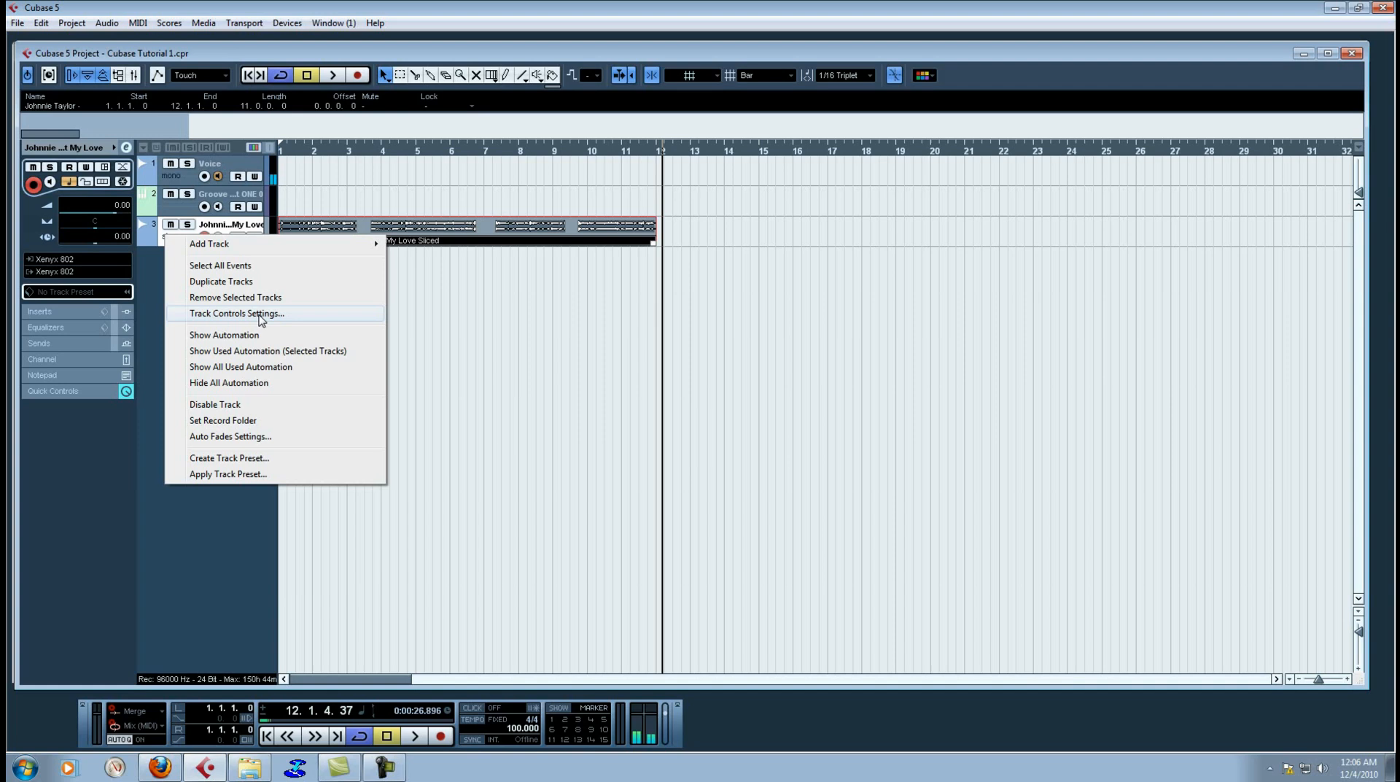
mouse_move(214, 298)
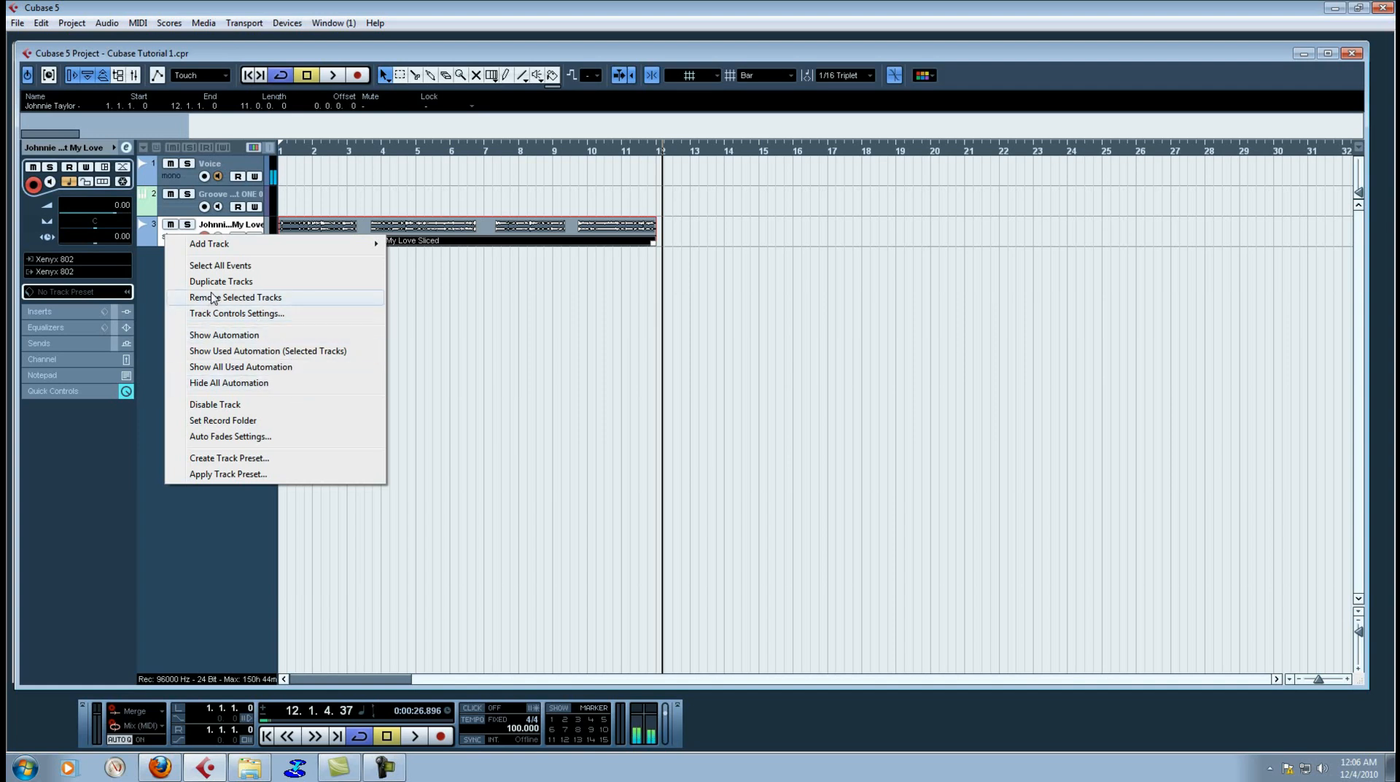
left_click(235, 297)
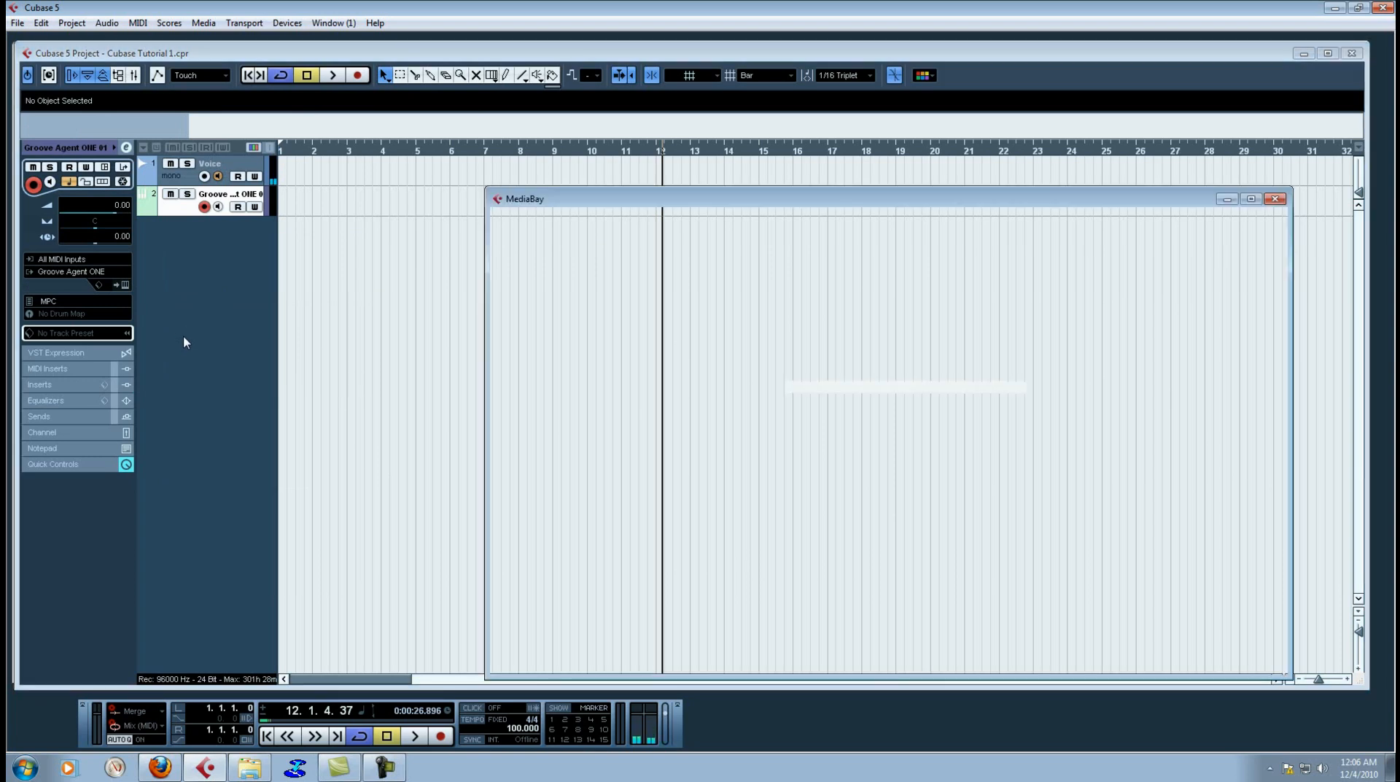
mouse_move(583, 492)
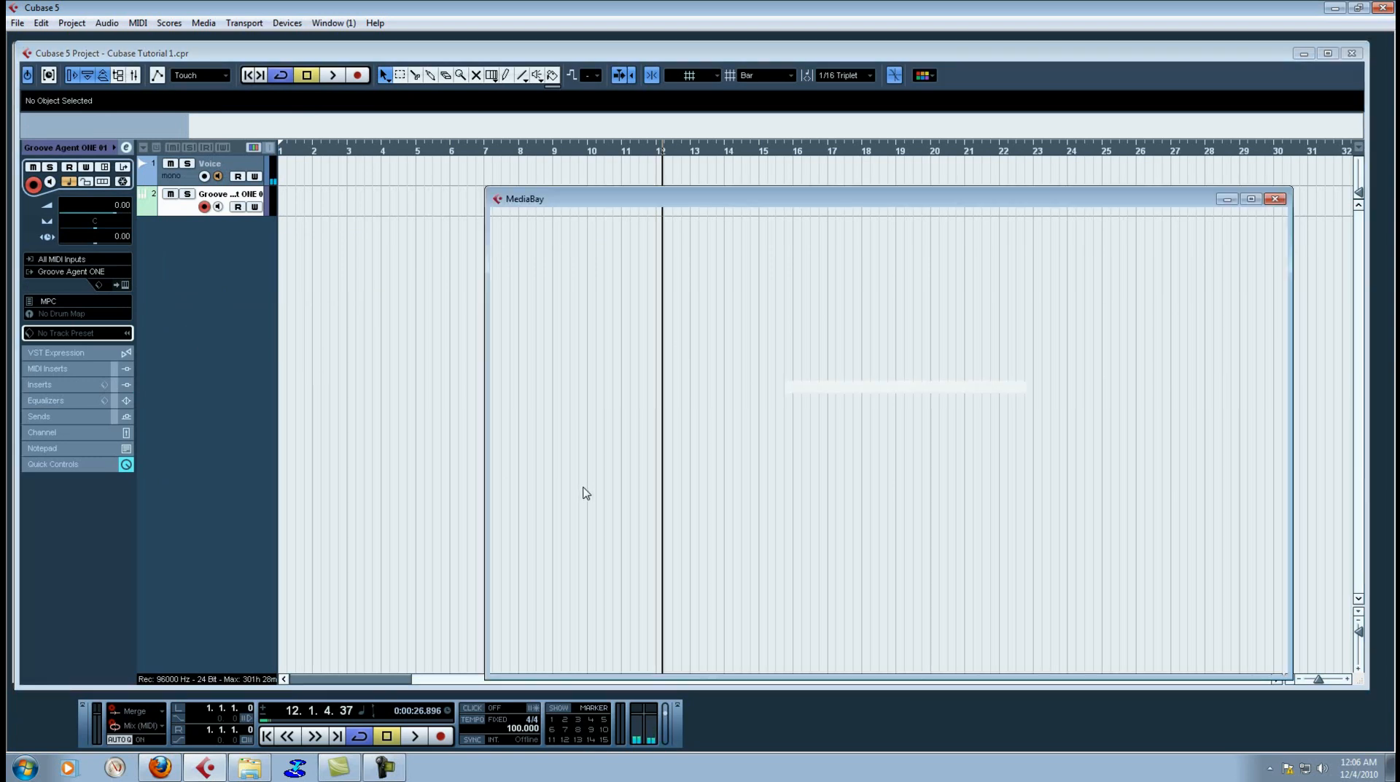
mouse_move(455, 461)
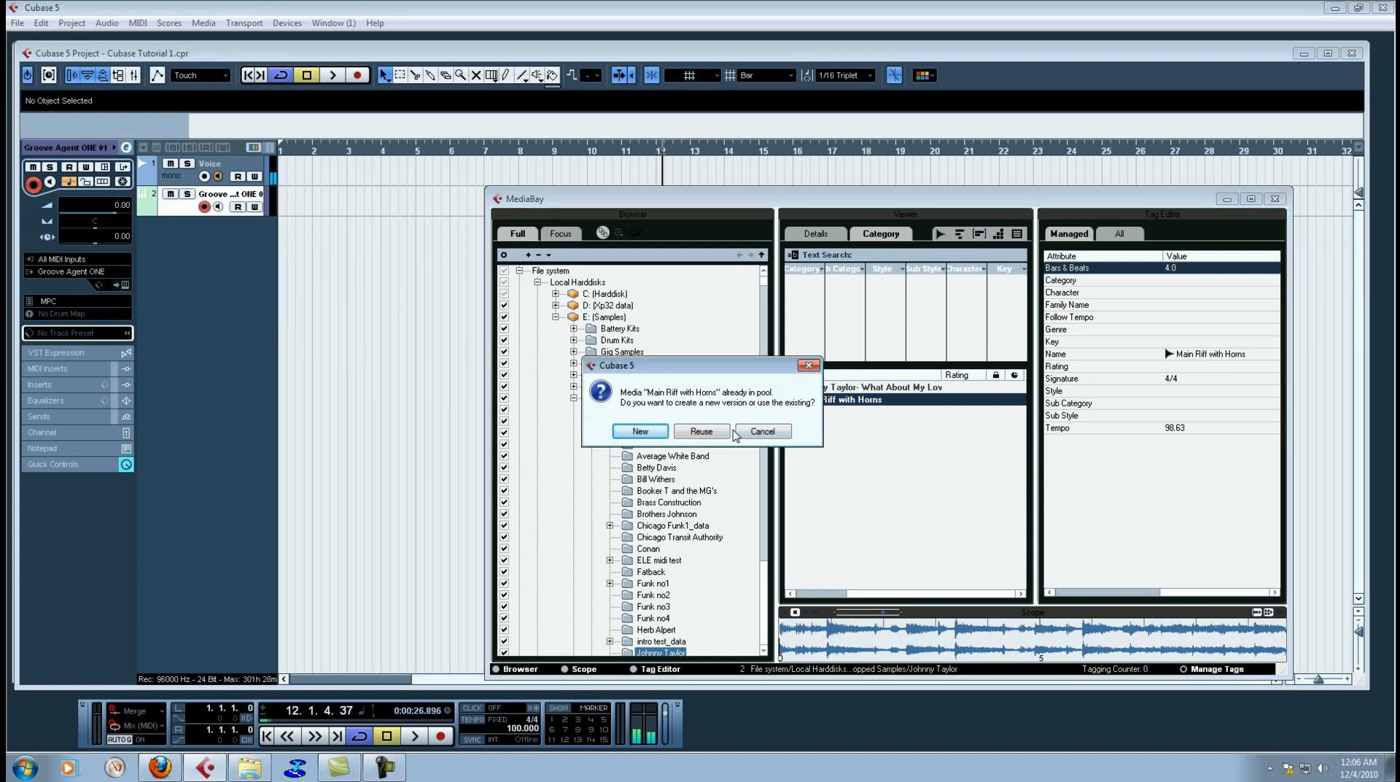
mouse_move(701, 431)
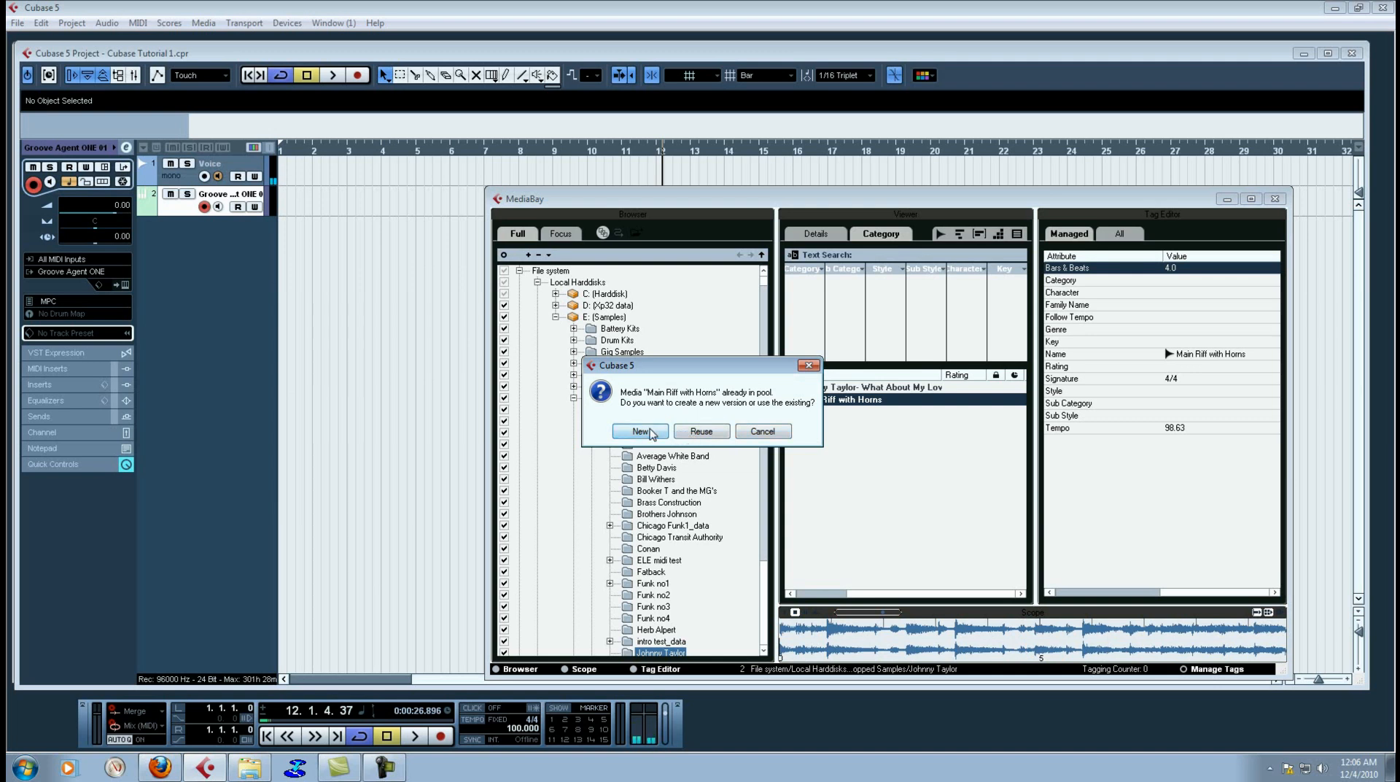
Step: Import Main Riff with Horns as a new version on a new track
left_click(639, 432)
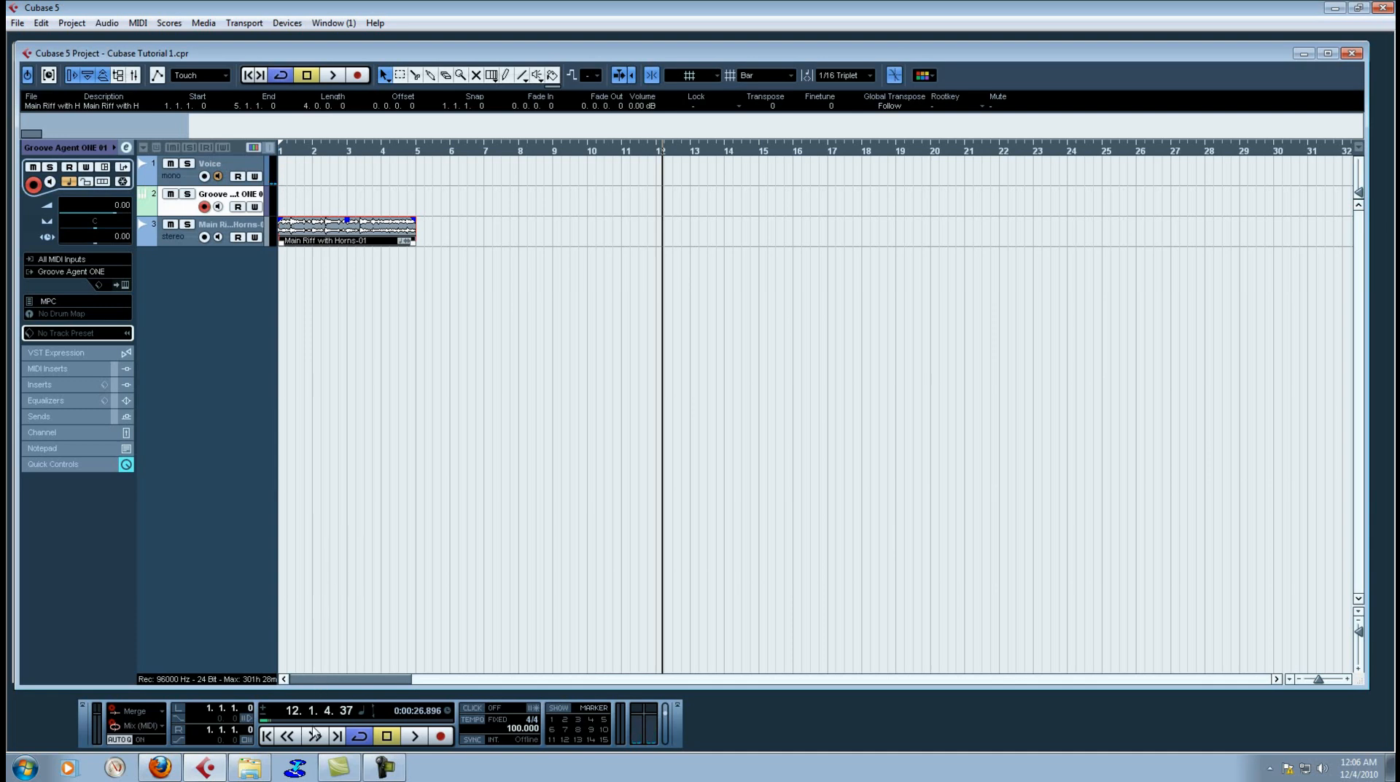
Step: Rewind to the project start and open Main Riff with Horns-01 in the Sample Editor
left_click(265, 735)
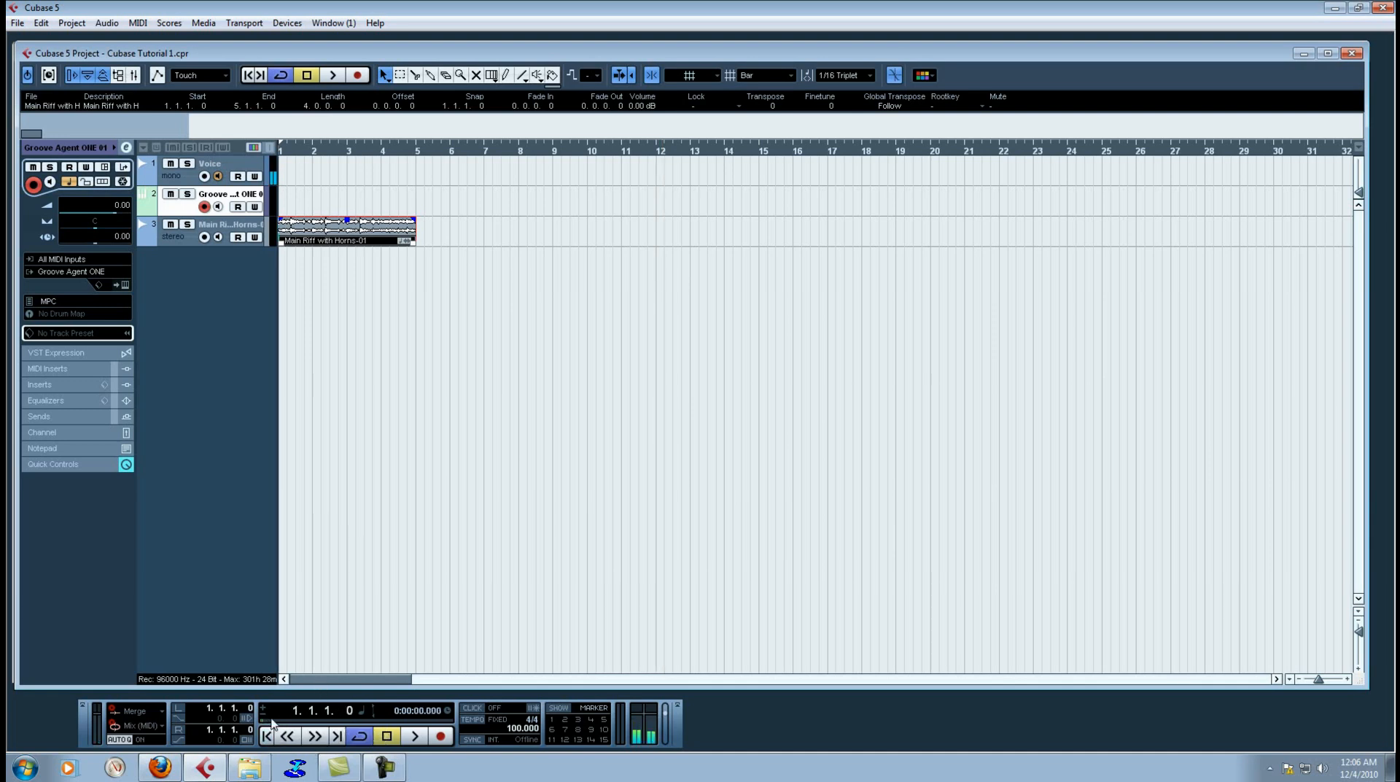
mouse_move(377, 230)
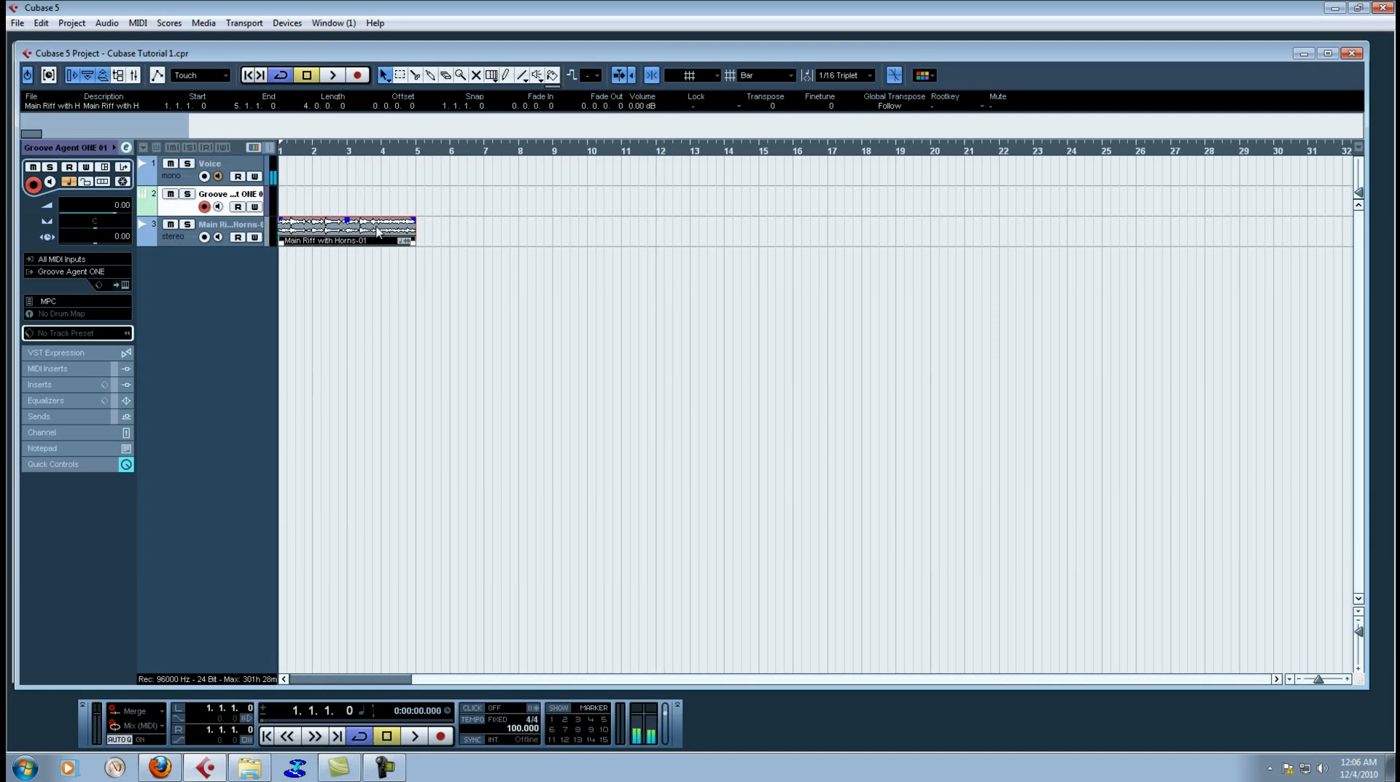
double_click(347, 227)
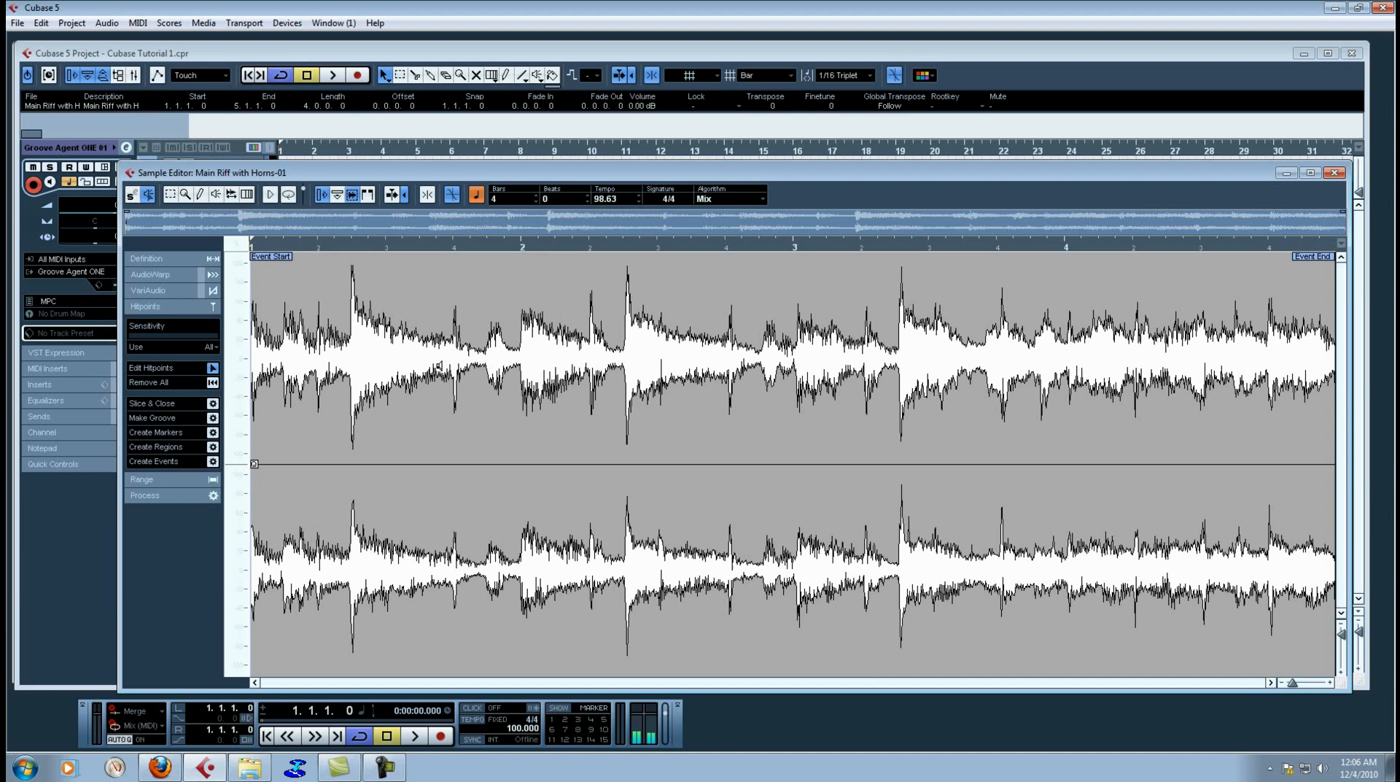
mouse_move(362, 363)
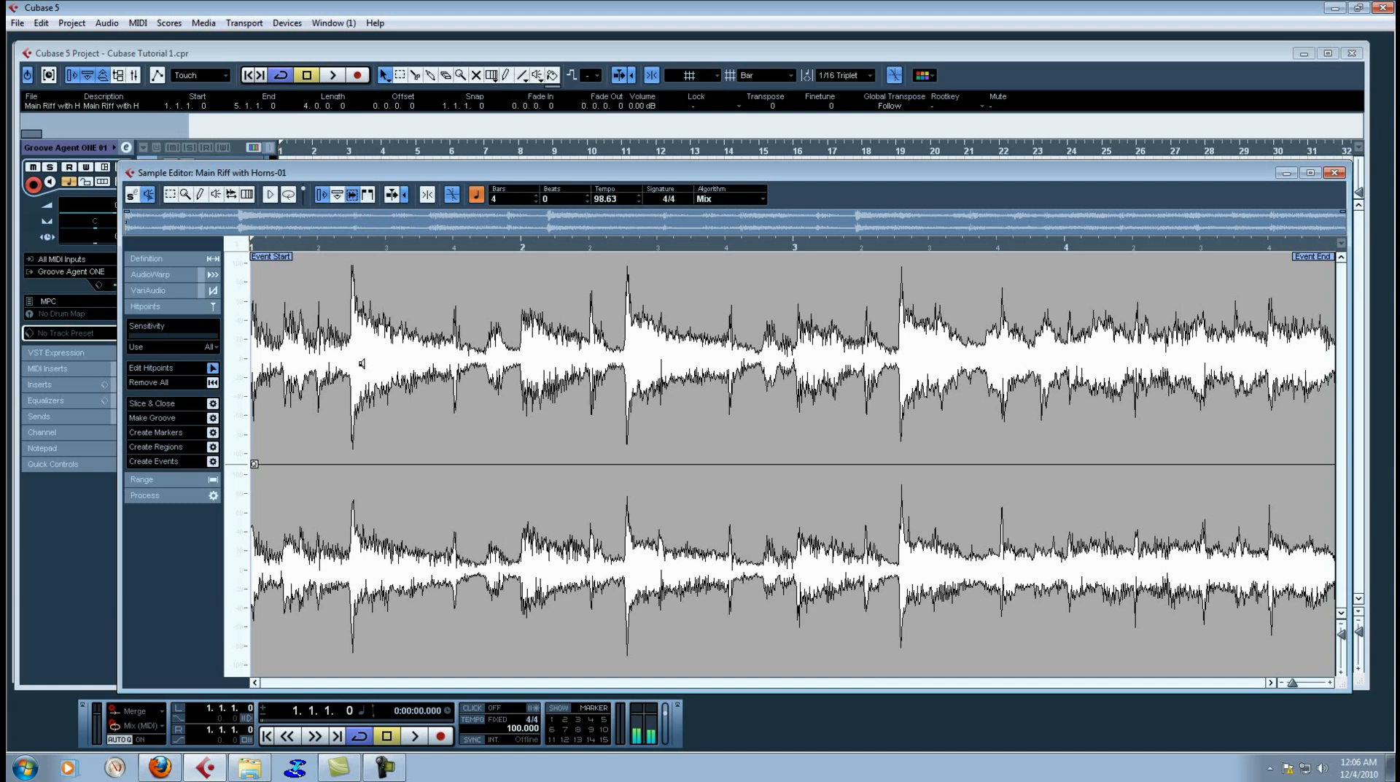
mouse_move(358, 357)
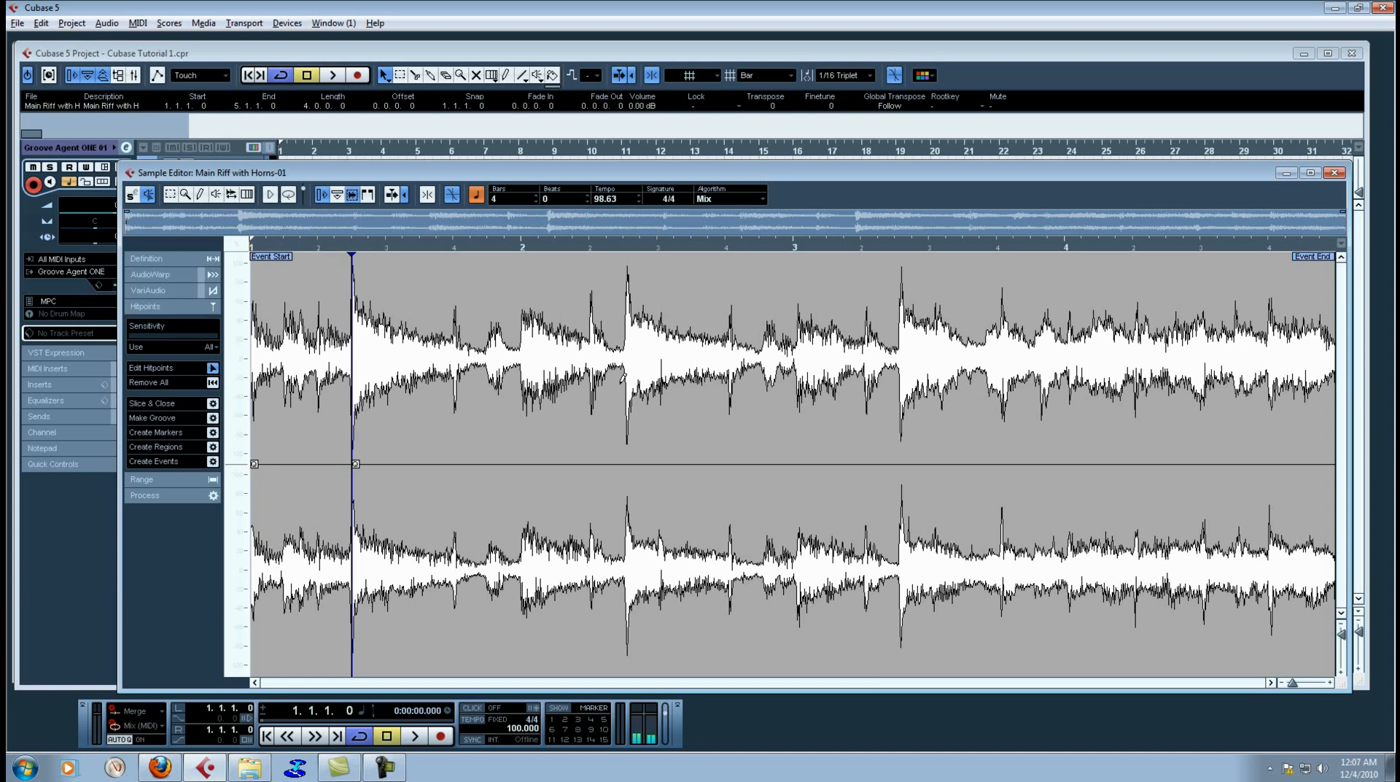
Step: Add manual hitpoints at the remaining horn attacks across the riff
left_click(627, 375)
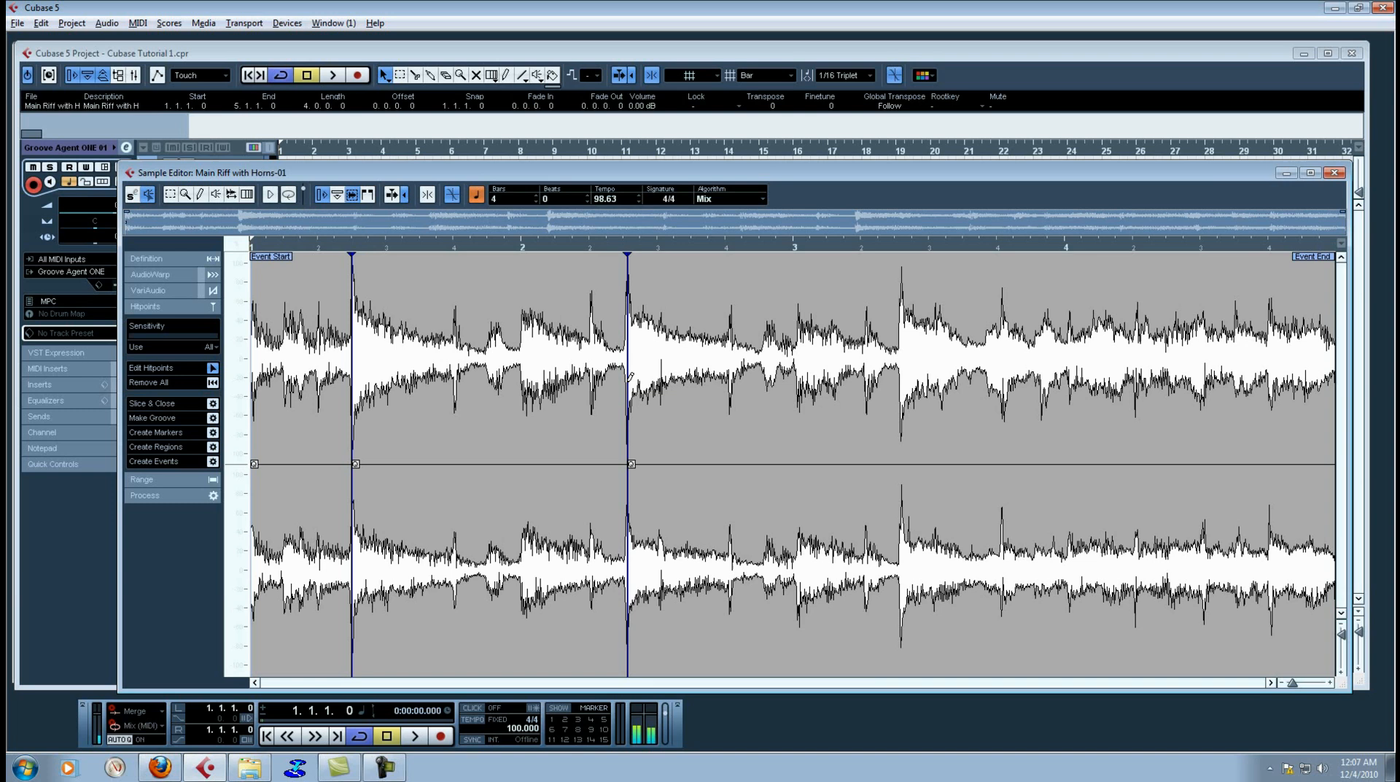
mouse_move(937, 375)
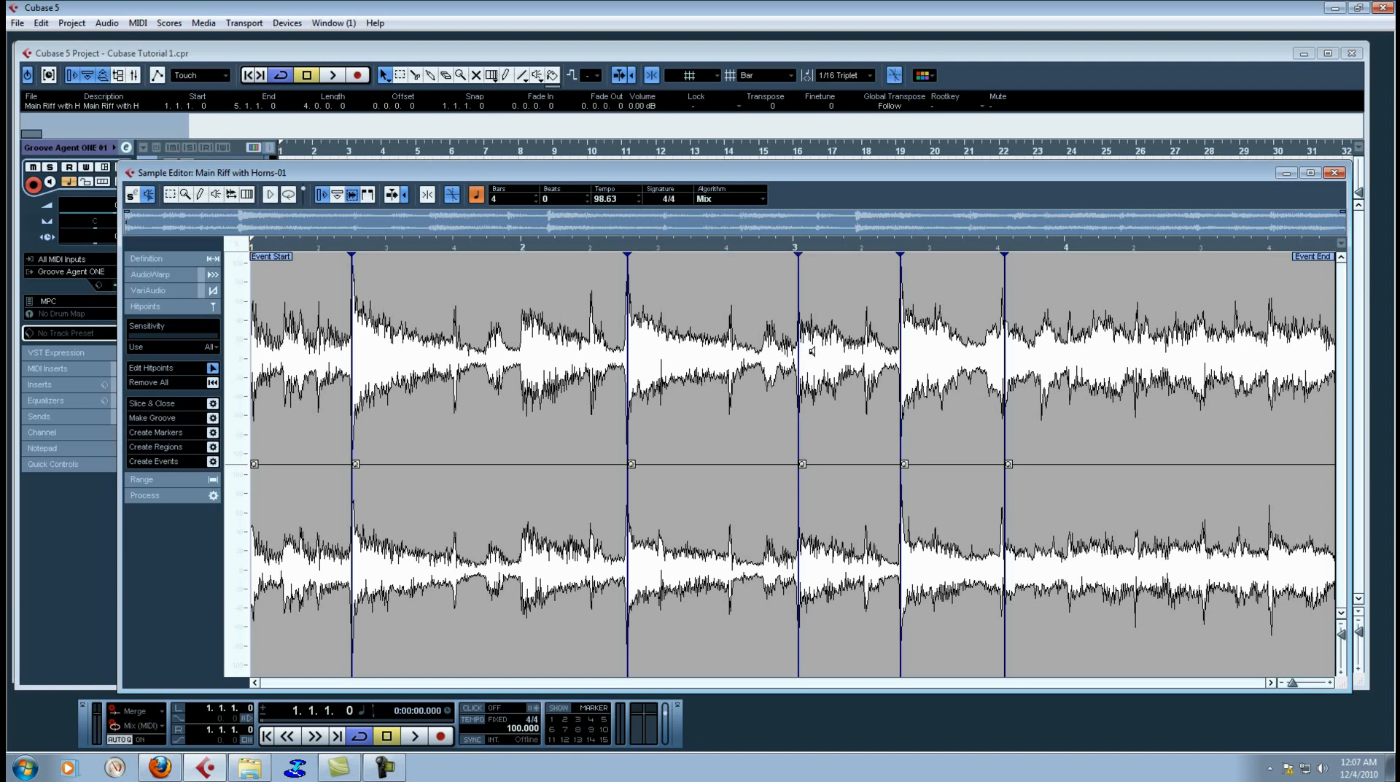
left_click(838, 357)
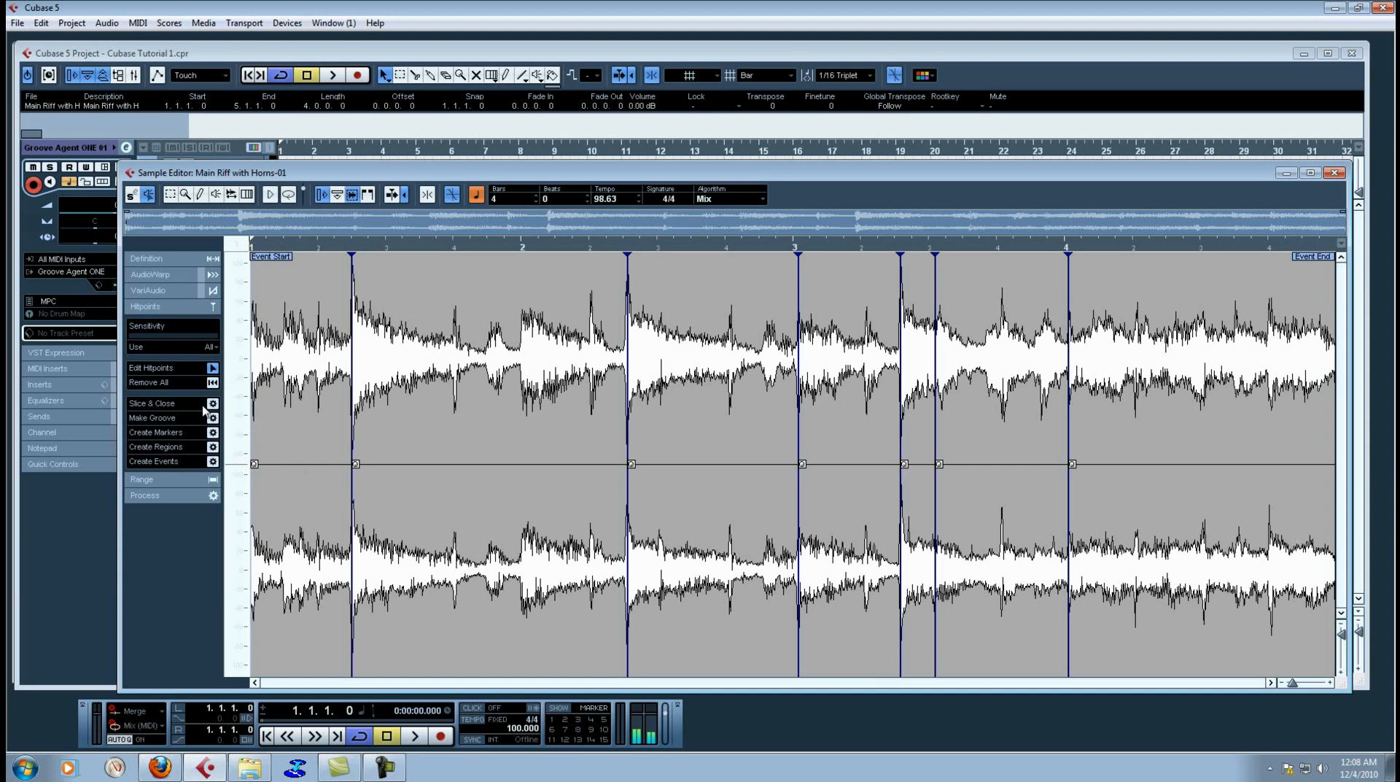
mouse_move(211, 404)
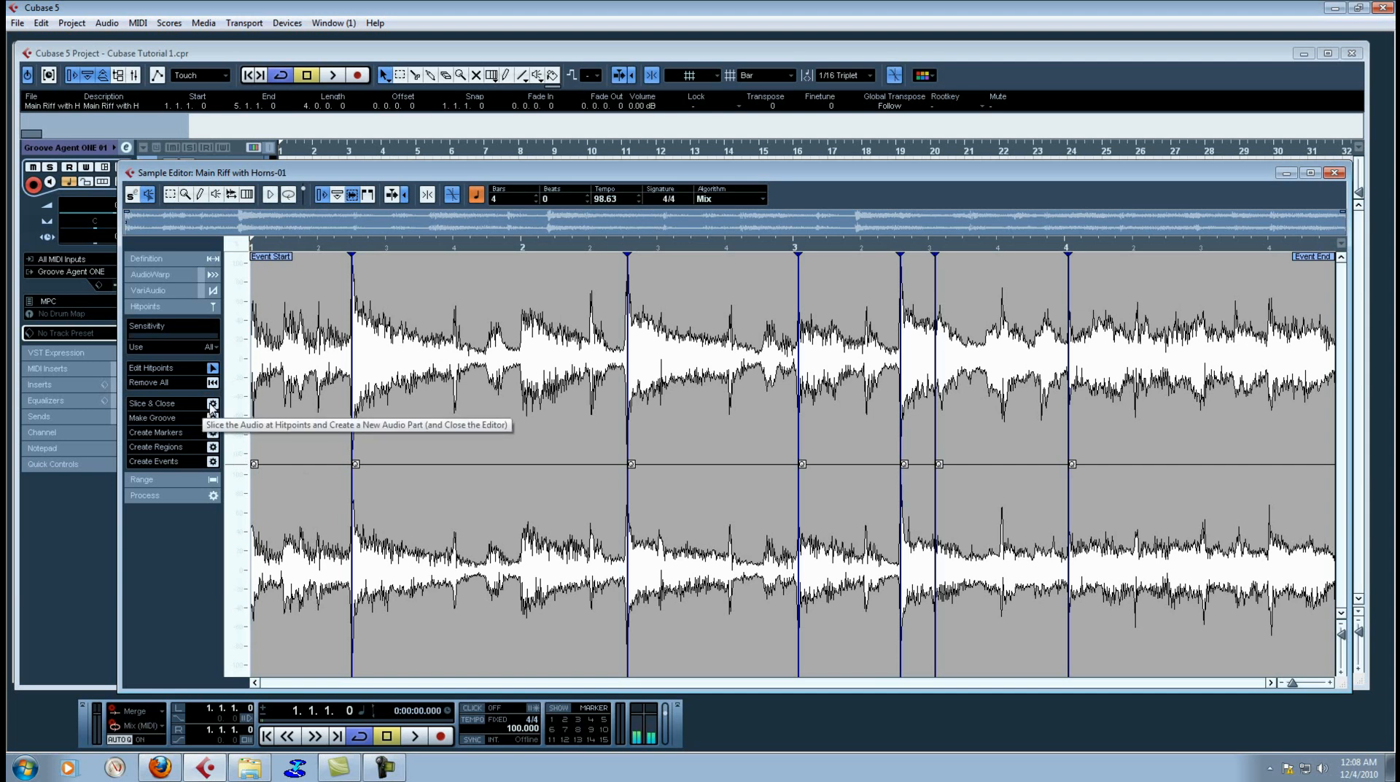
Step: Slice the riff into 'Main Riff with Horns-01 Sliced', inspect its slices, and close the editor
left_click(212, 404)
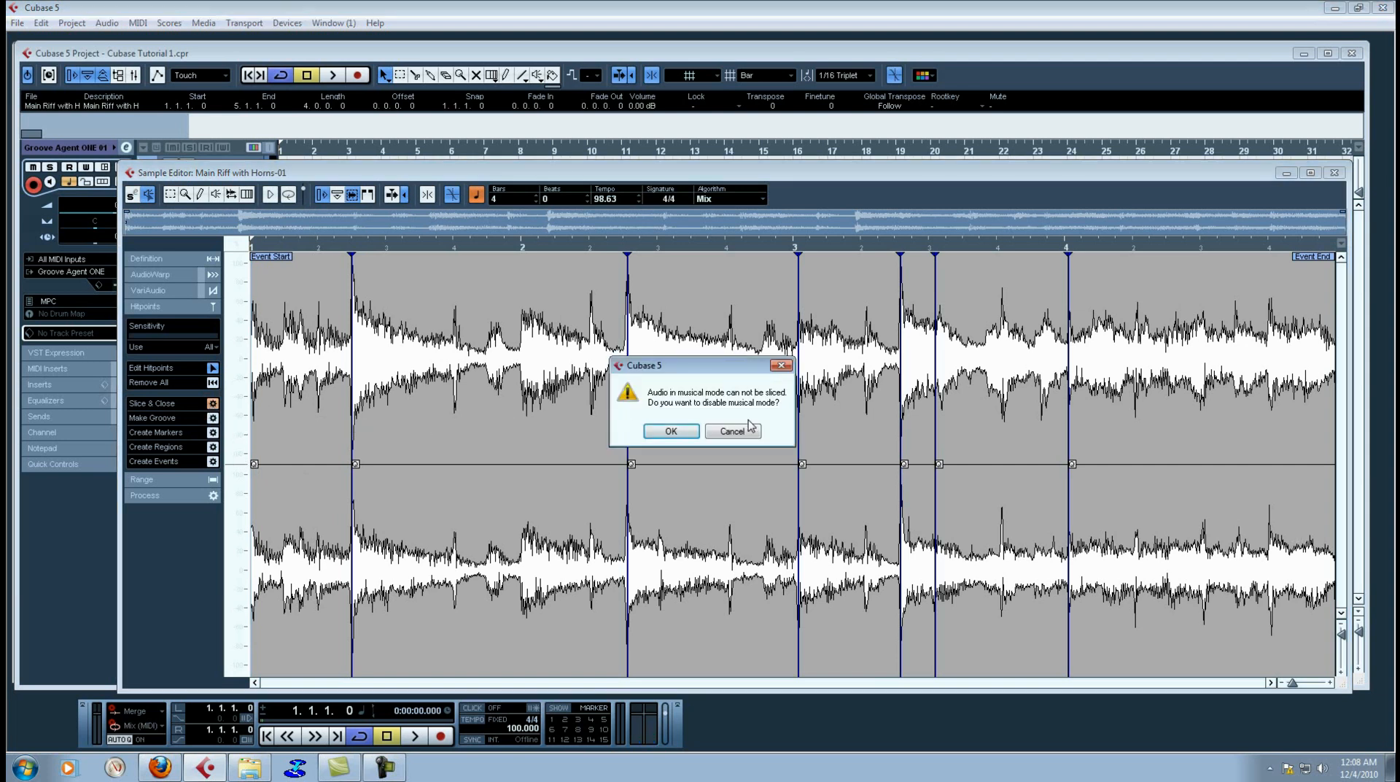
left_click(669, 431)
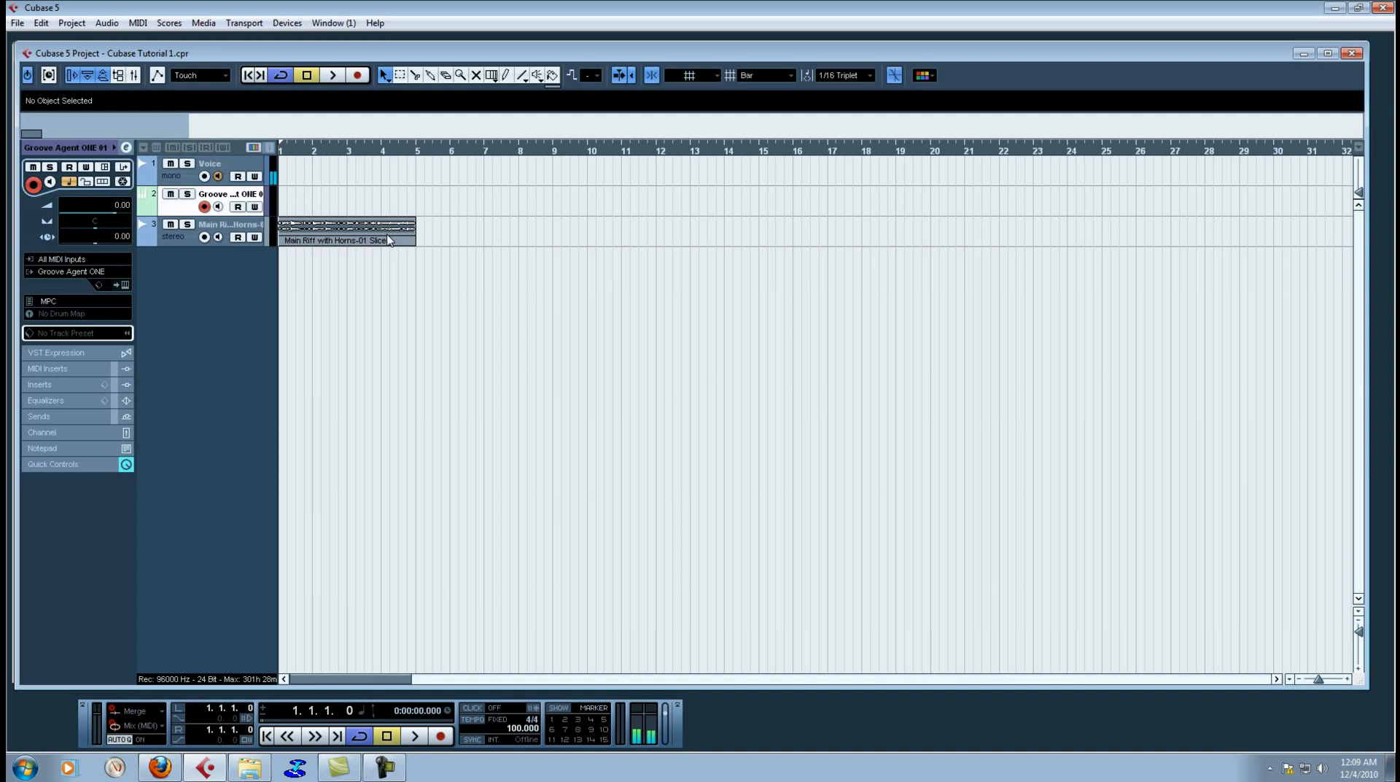
double_click(347, 230)
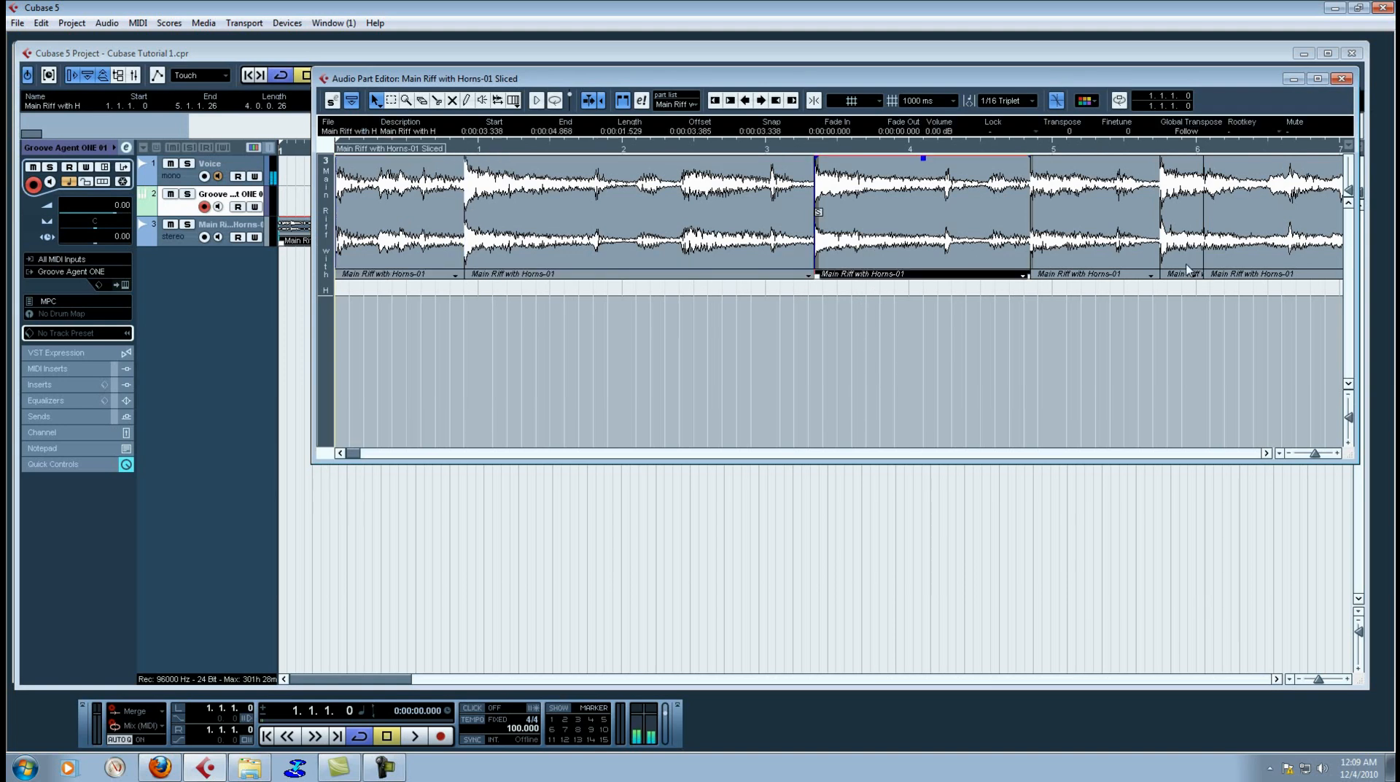
left_click(1093, 214)
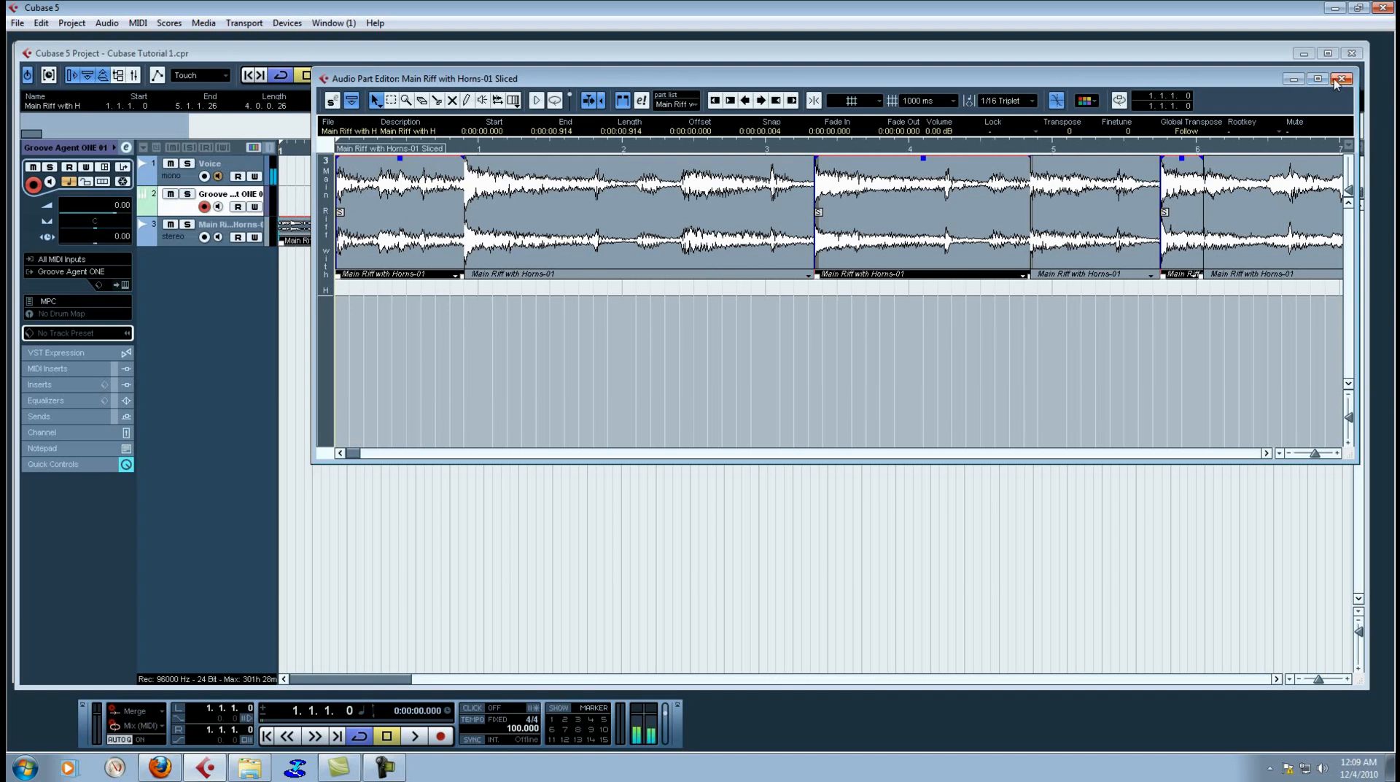
left_click(1340, 79)
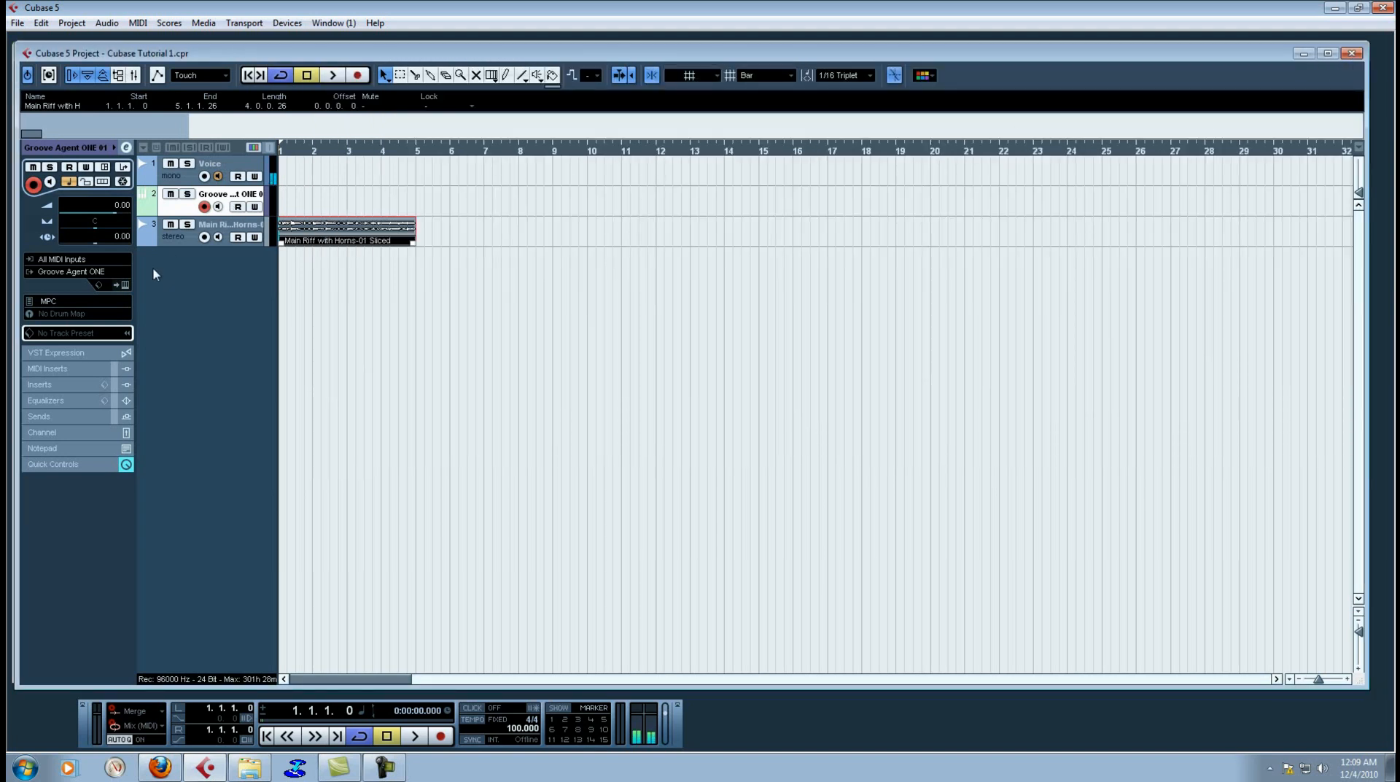
mouse_move(127, 288)
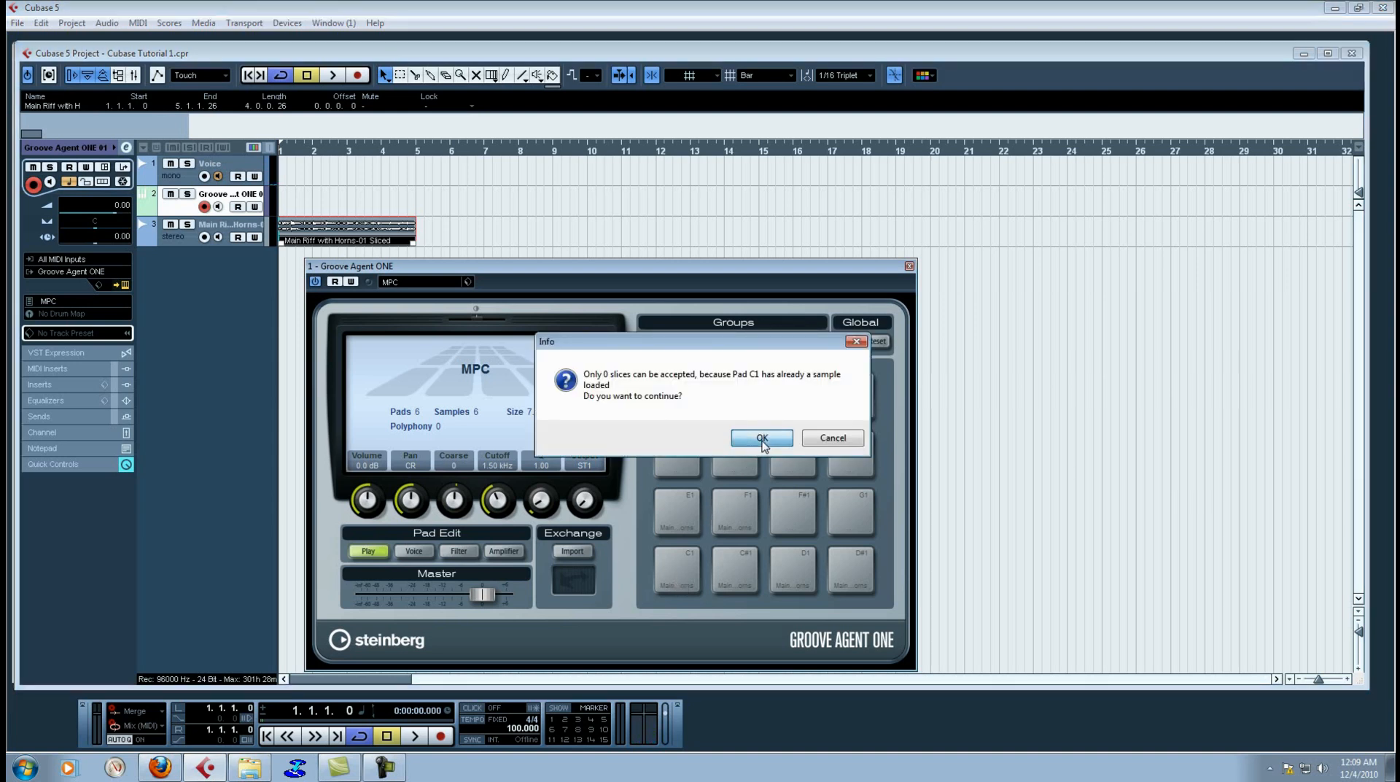
Step: Load the horn slices onto Groove Agent ONE pads and audition pad C1
left_click(761, 437)
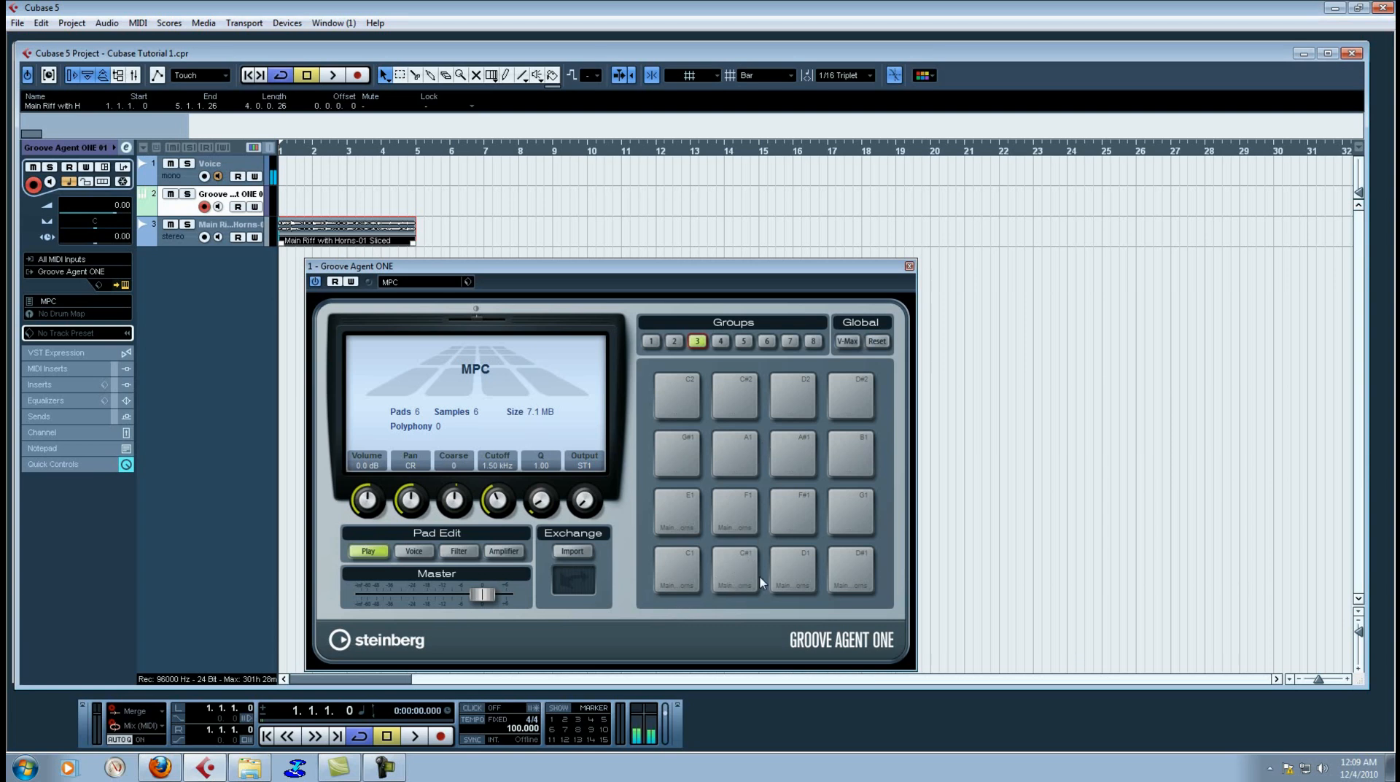
mouse_move(710, 522)
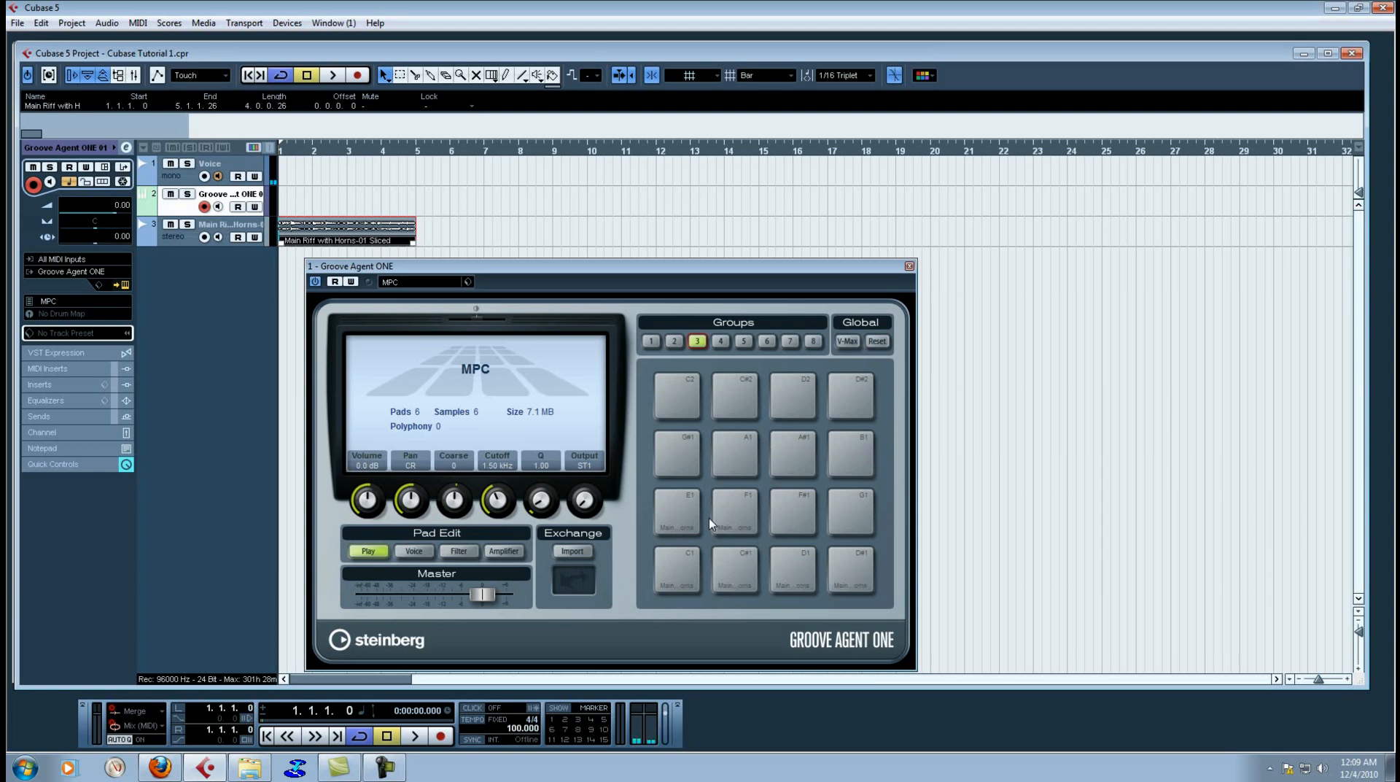
mouse_move(677, 595)
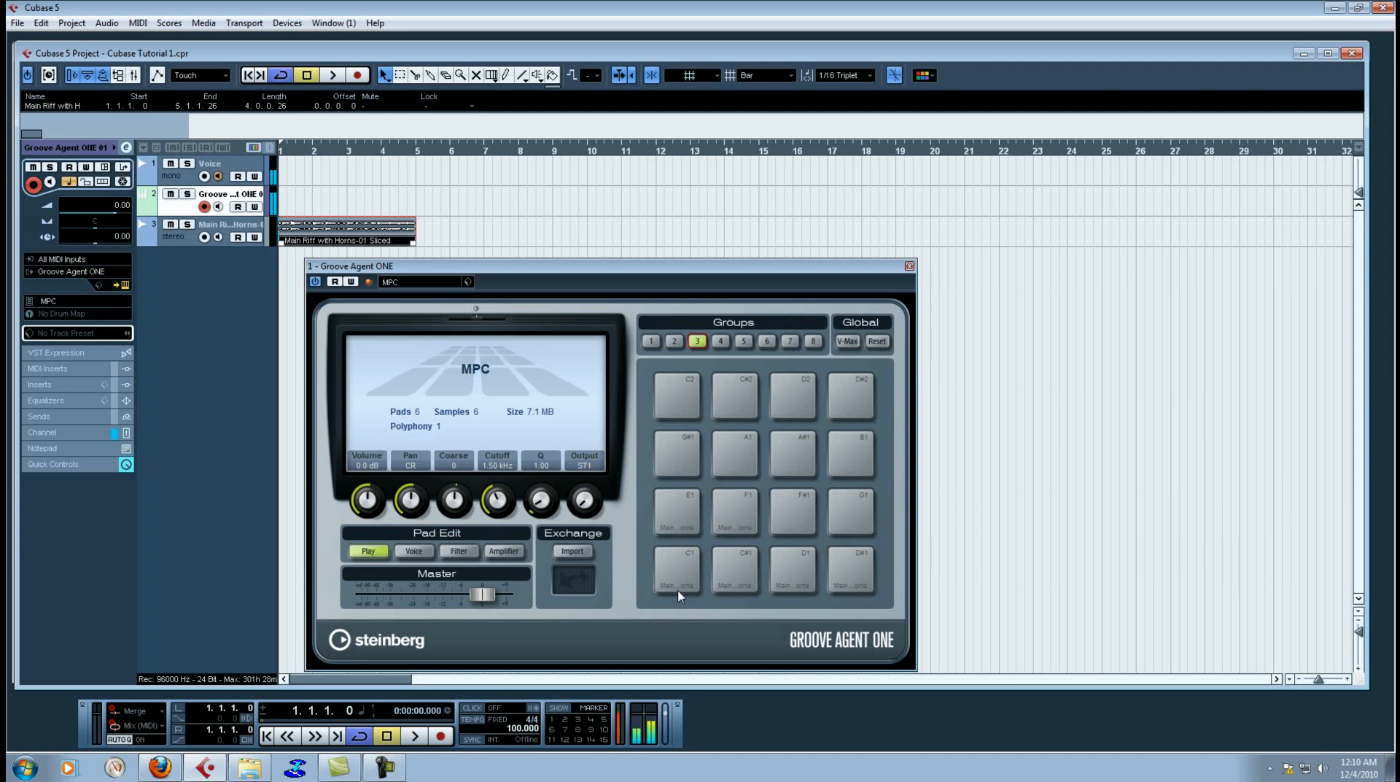
left_click(735, 512)
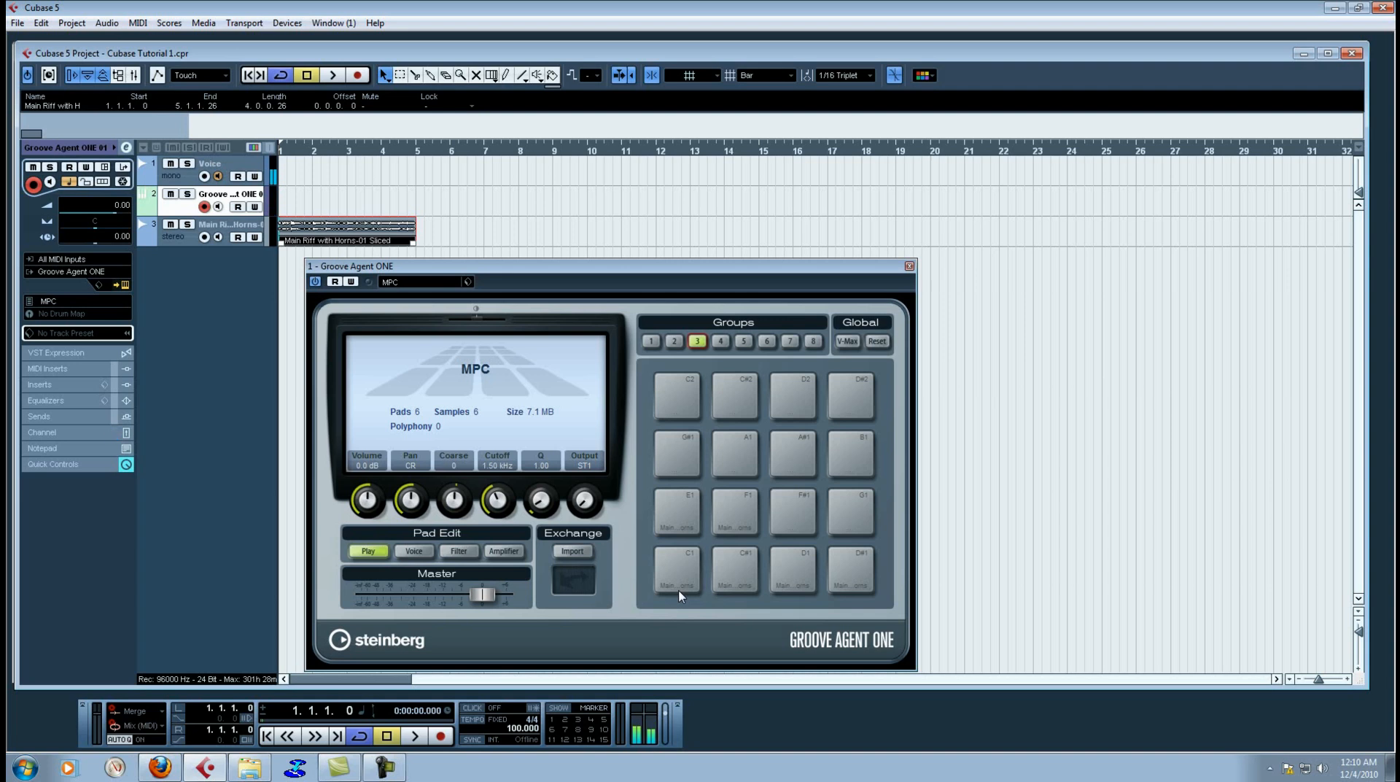
mouse_move(536, 543)
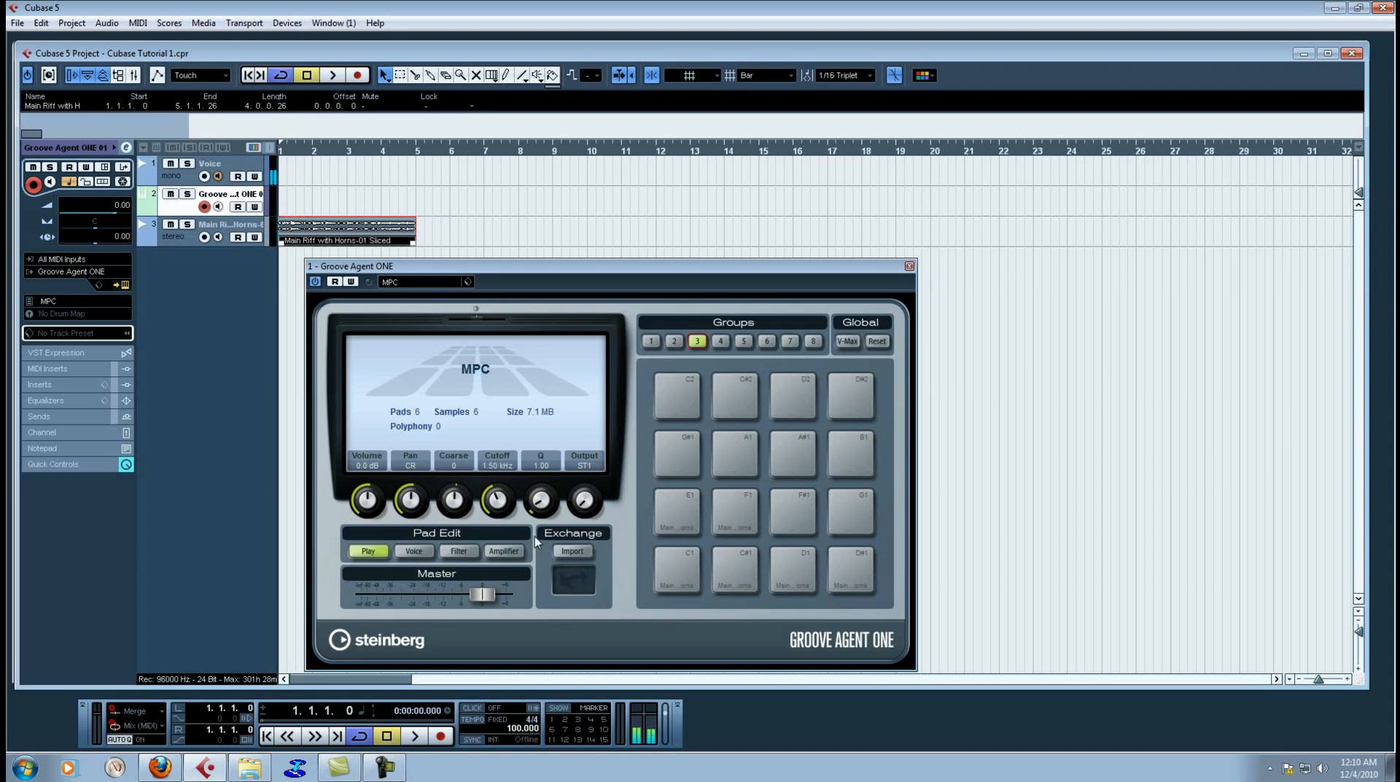